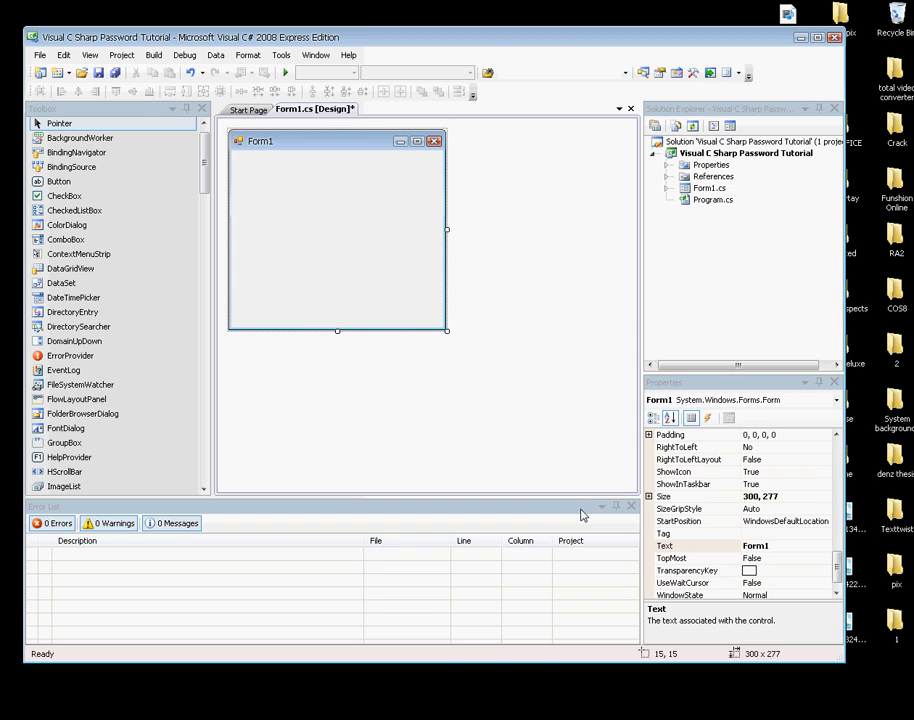
{"action": "mouse_move", "coordinate": [407, 389]}
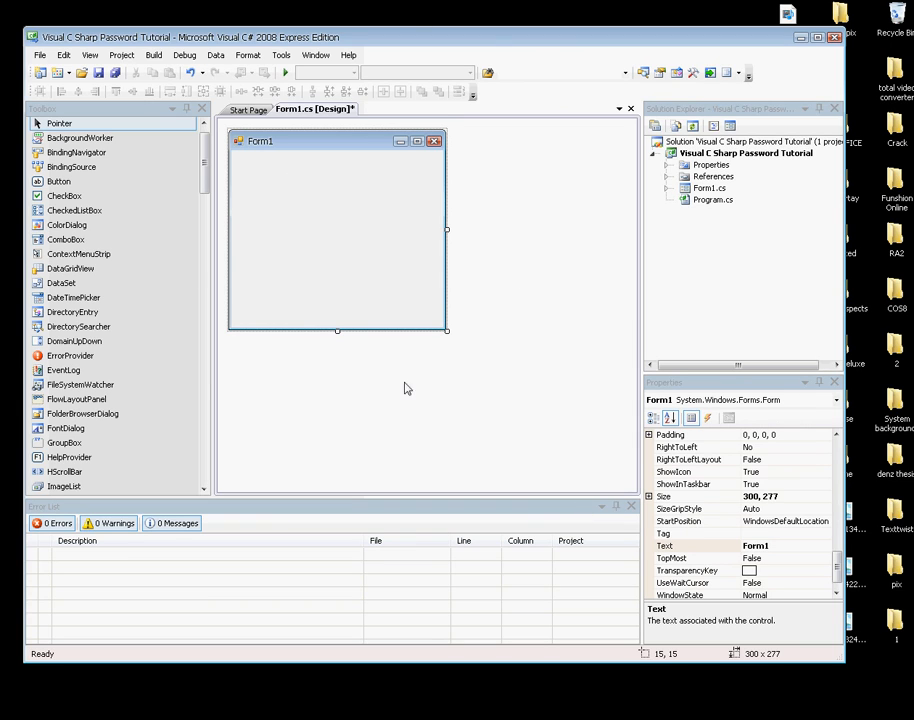
{"action": "mouse_move", "coordinate": [415, 347]}
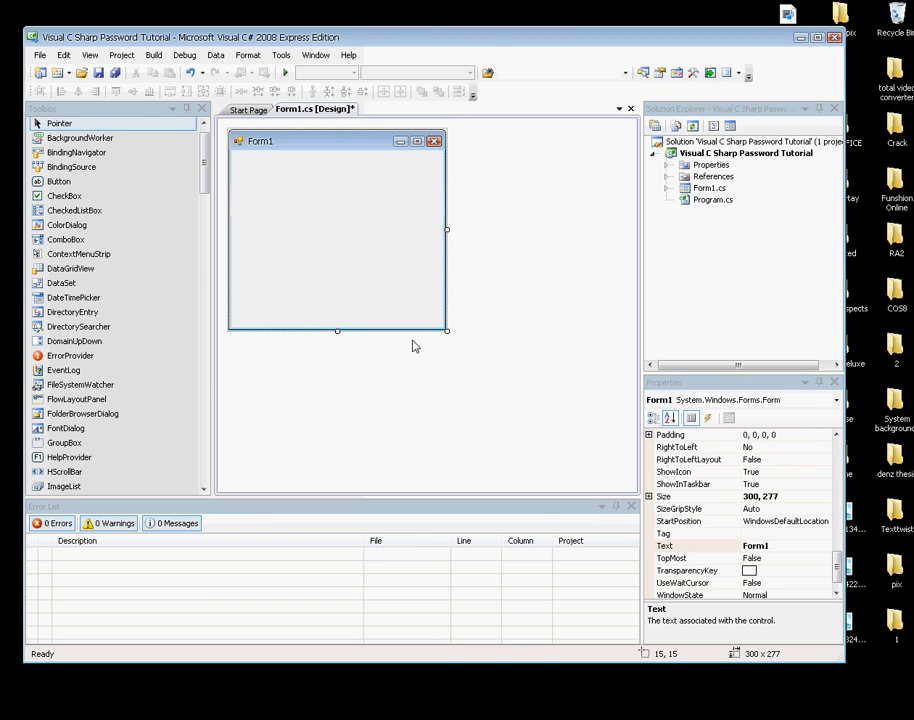
{"action": "mouse_move", "coordinate": [435, 287]}
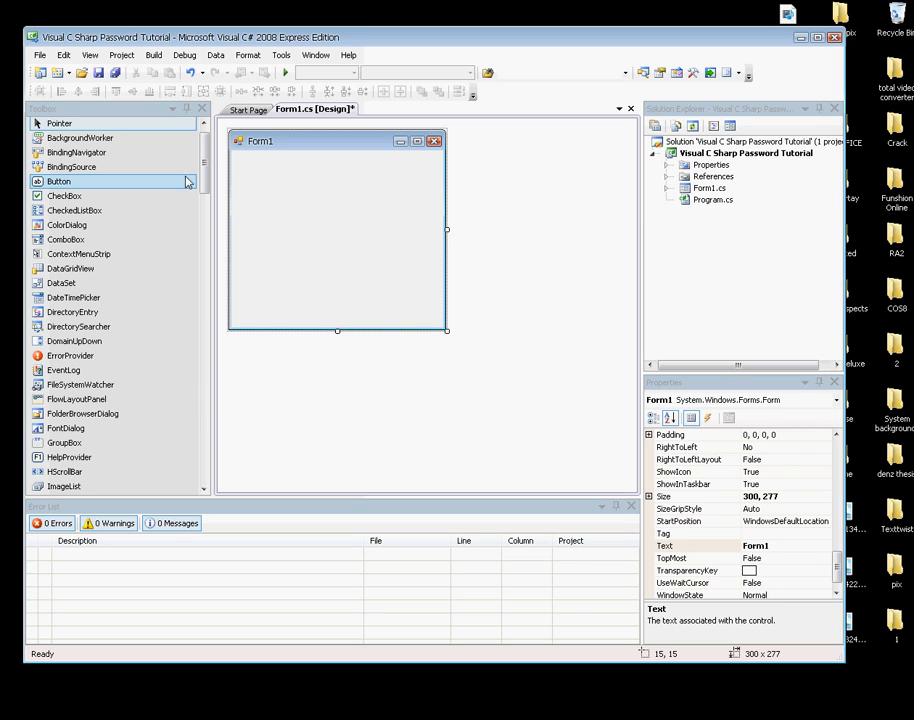
{"action": "mouse_move", "coordinate": [353, 329]}
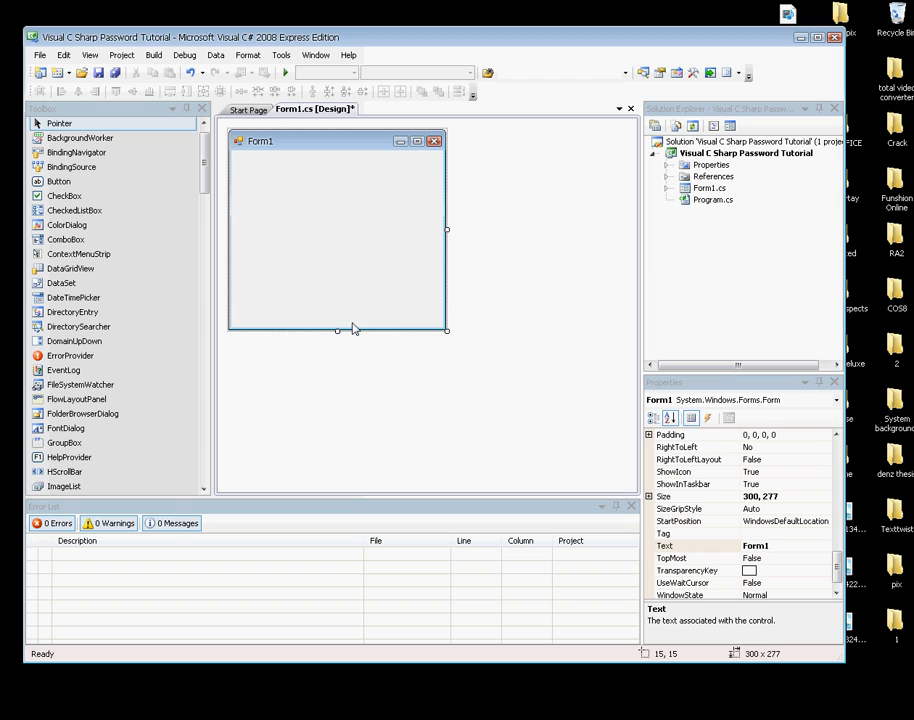
{"action": "mouse_move", "coordinate": [52, 51]}
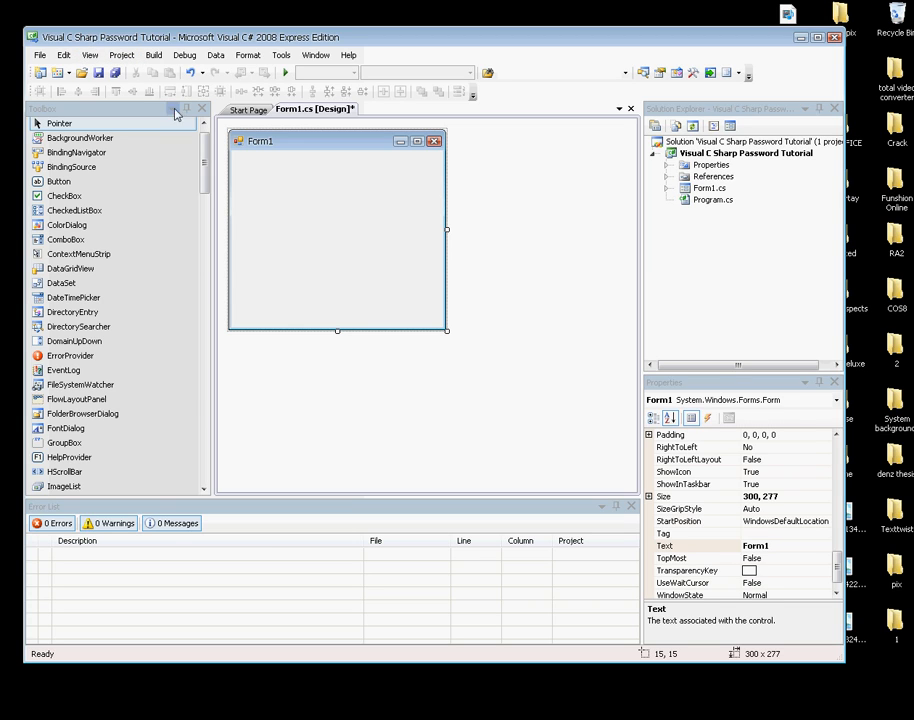
{"action": "mouse_move", "coordinate": [302, 156]}
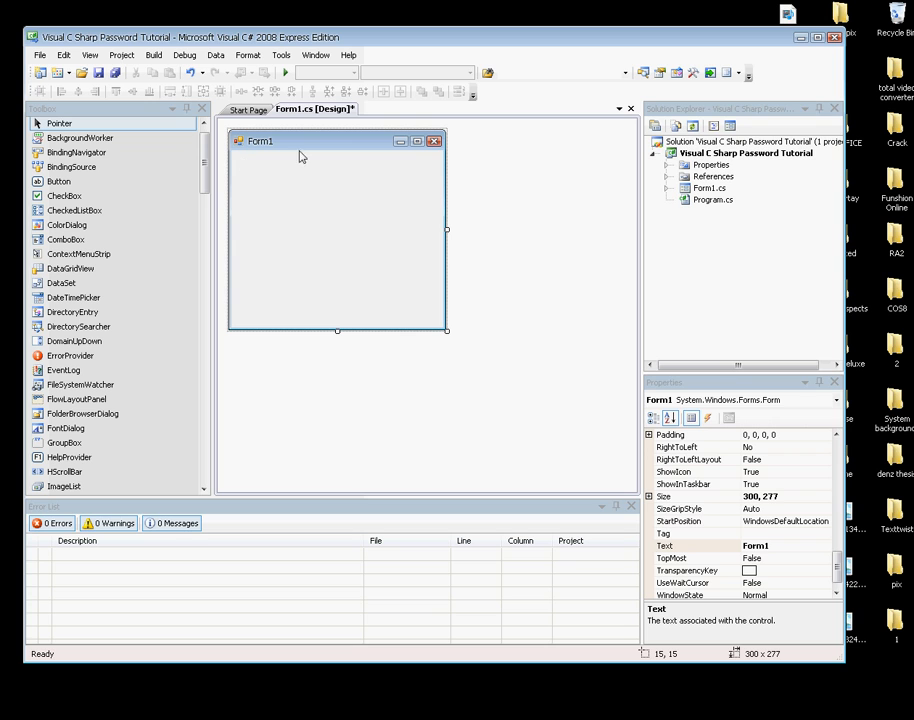
Drag two TextBox controls and button1 from the Toolbox onto Form1, stacked vertically.
{"action": "scroll", "scroll_direction": "down", "scroll_amount": 3}
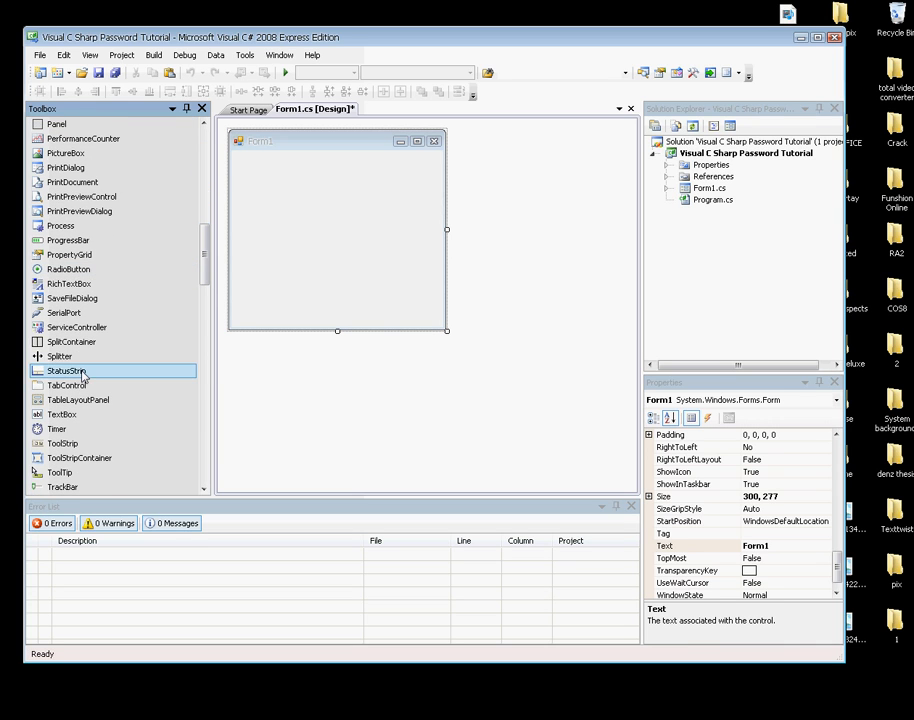
{"action": "scroll", "scroll_direction": "down", "scroll_amount": 3}
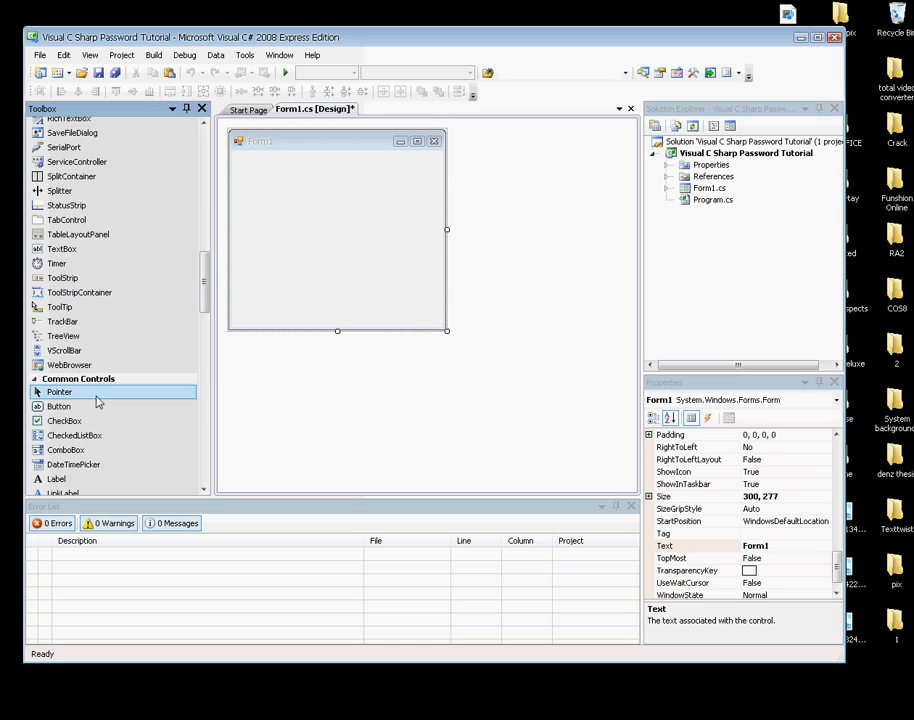
{"action": "scroll", "scroll_direction": "down", "scroll_amount": 3}
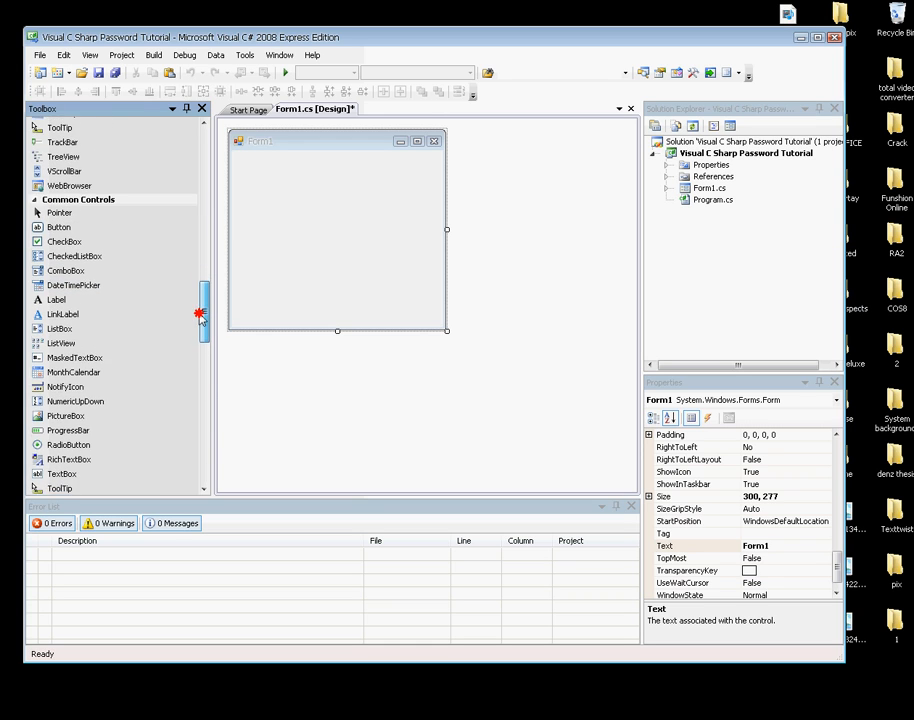
{"action": "scroll", "scroll_direction": "down", "scroll_amount": 3}
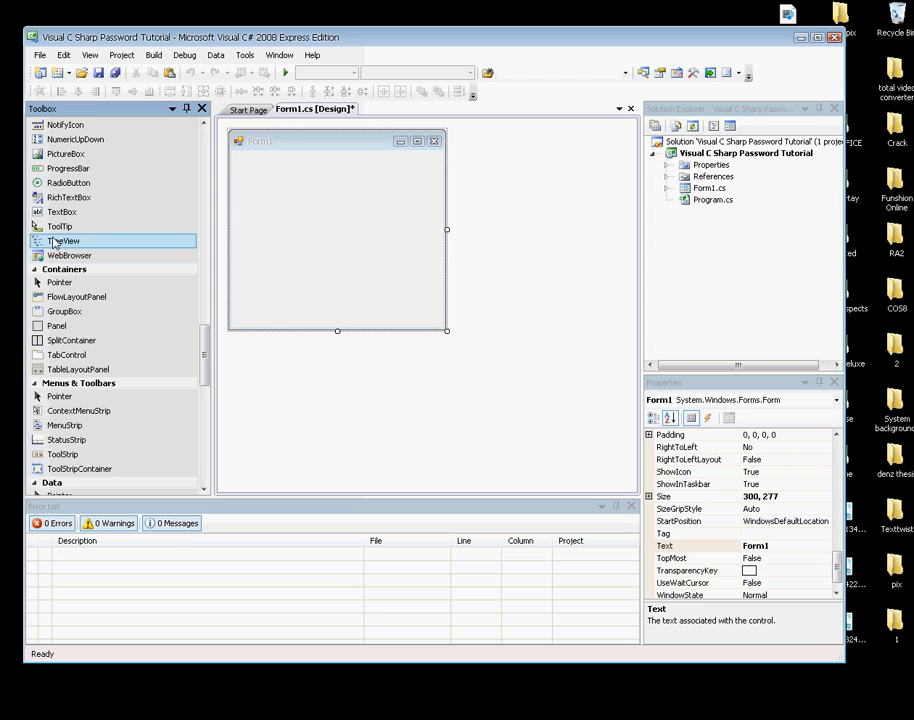
{"action": "left_click_drag", "start_coordinate": [62, 211], "coordinate": [258, 160]}
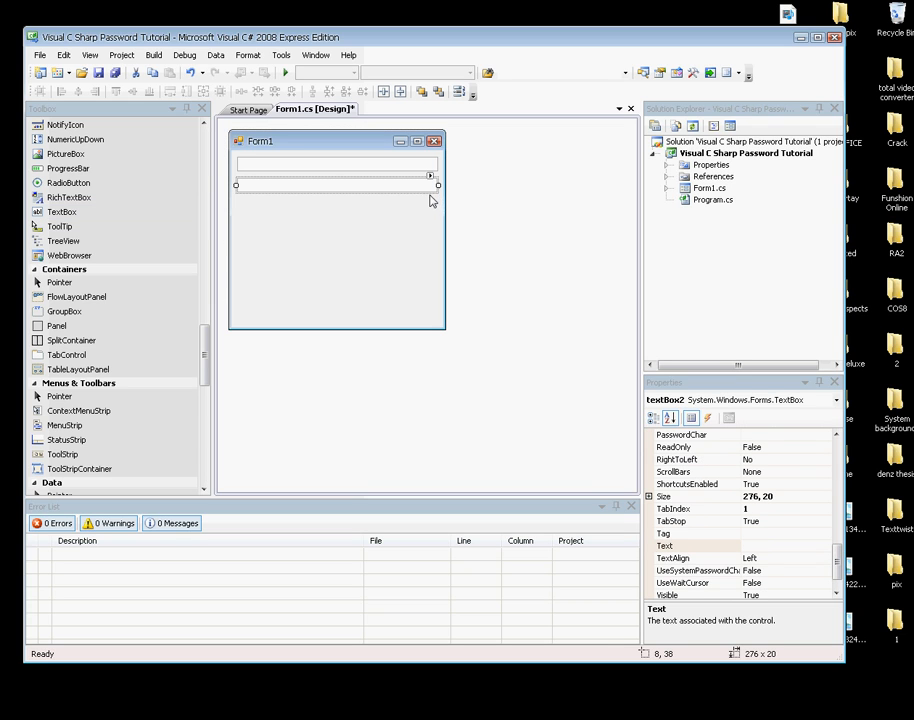
{"action": "scroll", "scroll_direction": "down", "scroll_amount": 3}
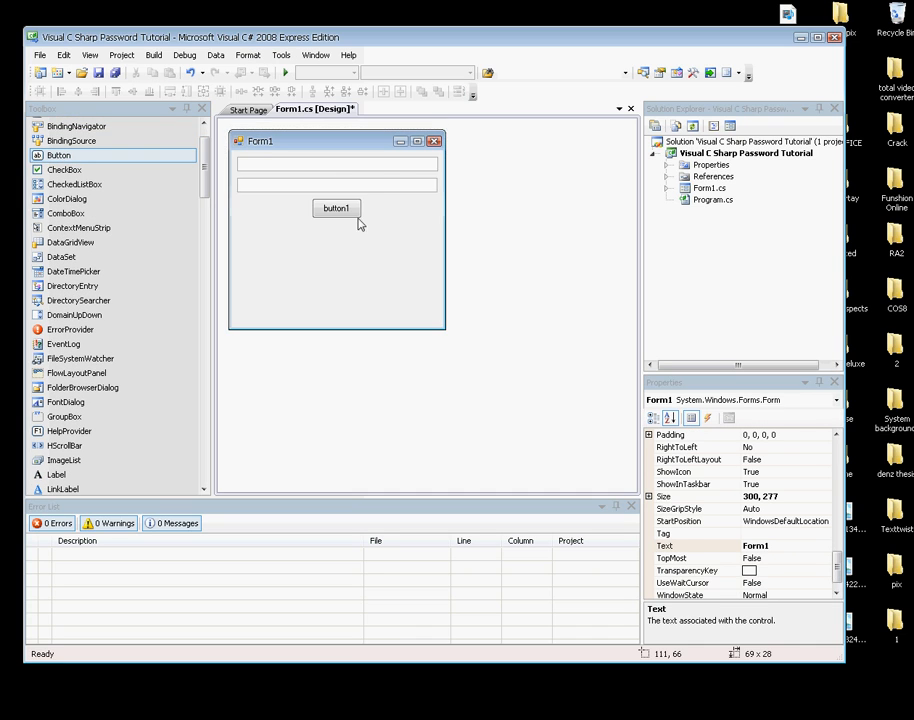
Shorten Form1 to 300 × 137 by dragging its bottom edge up.
{"action": "left_click", "coordinate": [336, 207]}
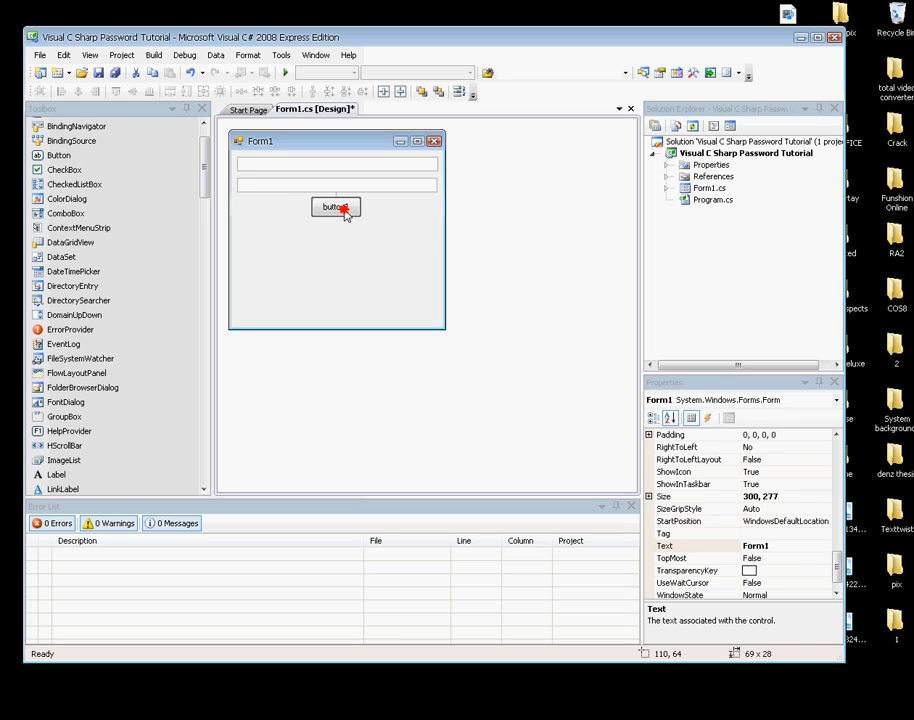
{"action": "left_click", "coordinate": [337, 325]}
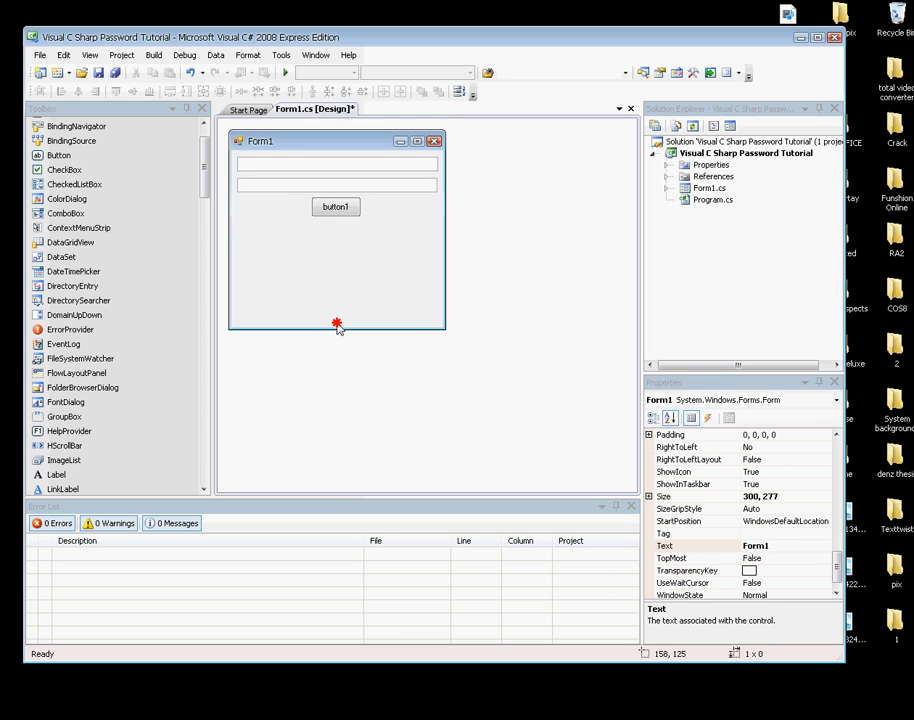
{"action": "left_click_drag", "start_coordinate": [337, 330], "coordinate": [337, 230]}
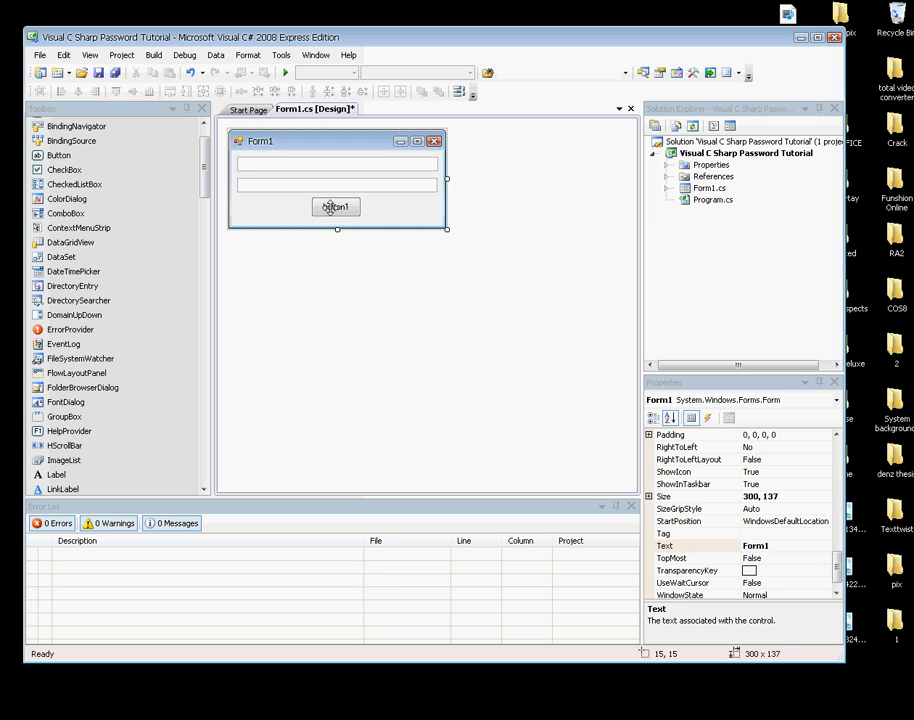
Set button1's Text property to Enter.
{"action": "left_click", "coordinate": [336, 206]}
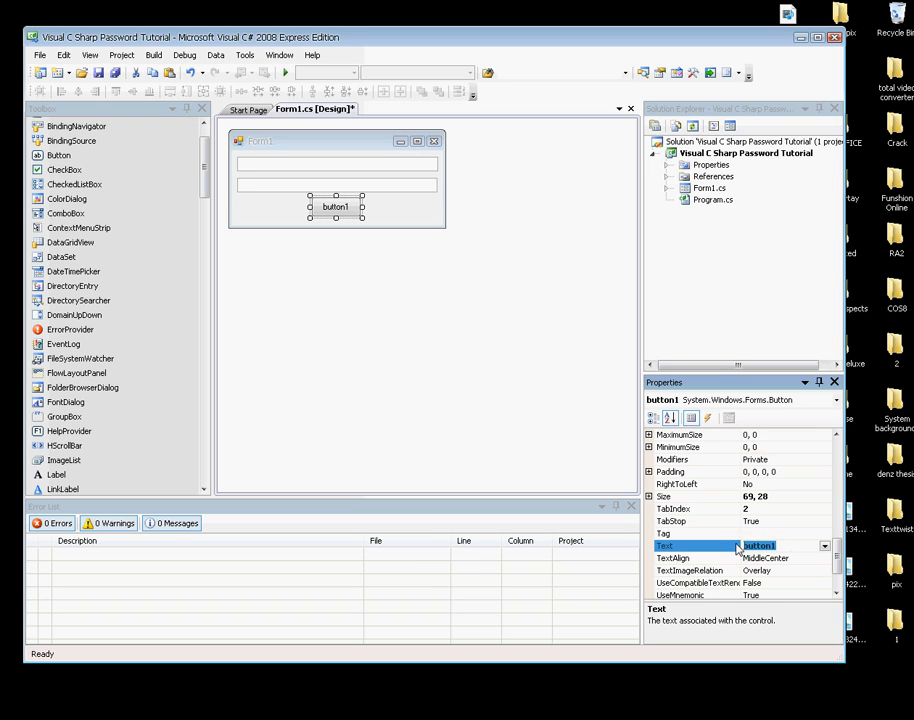
{"action": "type", "text": "Enter"}
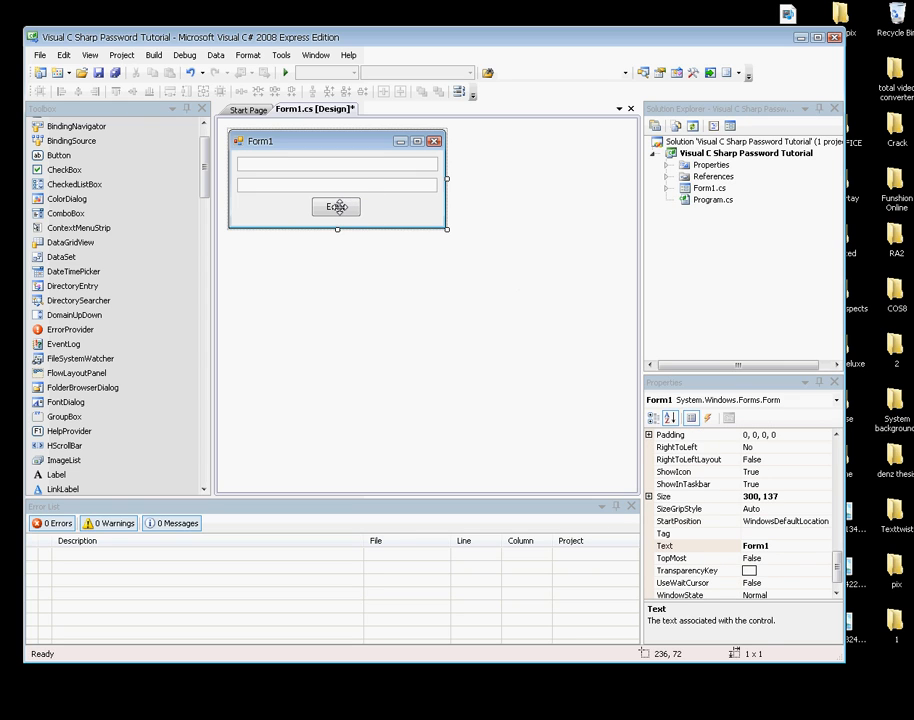
{"action": "left_click", "coordinate": [337, 206]}
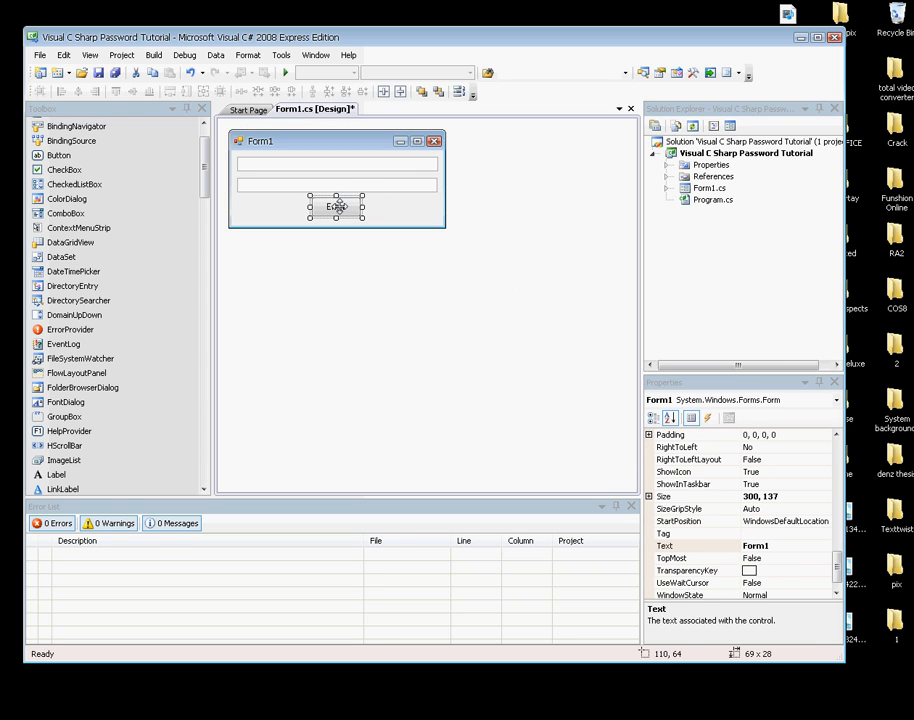
Generate the empty button1_Click_3 handler from the Enter button and scroll through Form1.cs.
{"action": "double_click", "coordinate": [337, 207]}
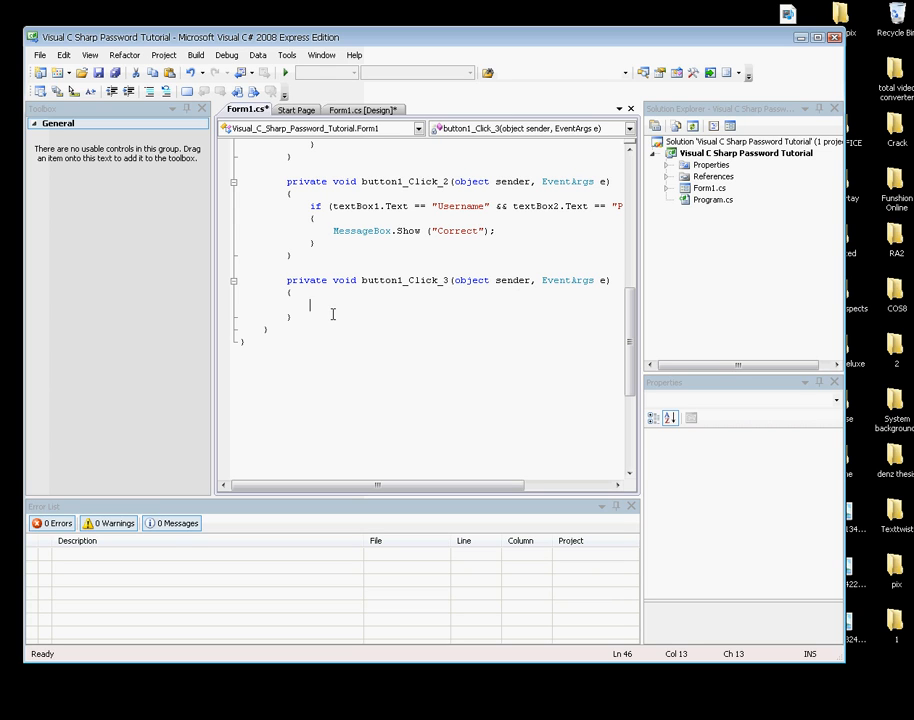
{"action": "scroll", "scroll_direction": "up", "scroll_amount": 3}
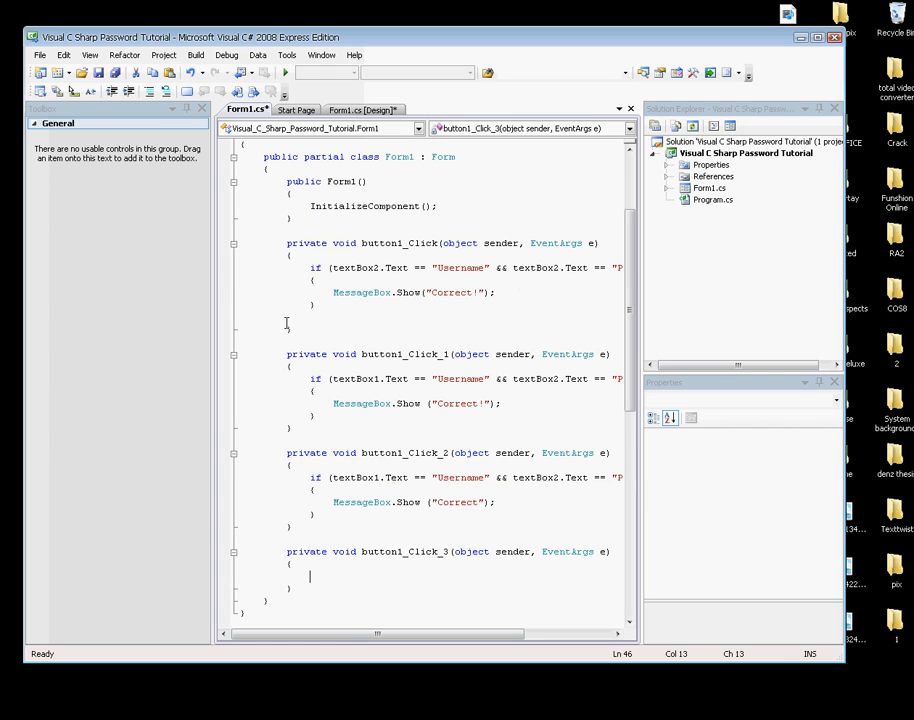
{"action": "scroll", "scroll_direction": "down", "scroll_amount": 3}
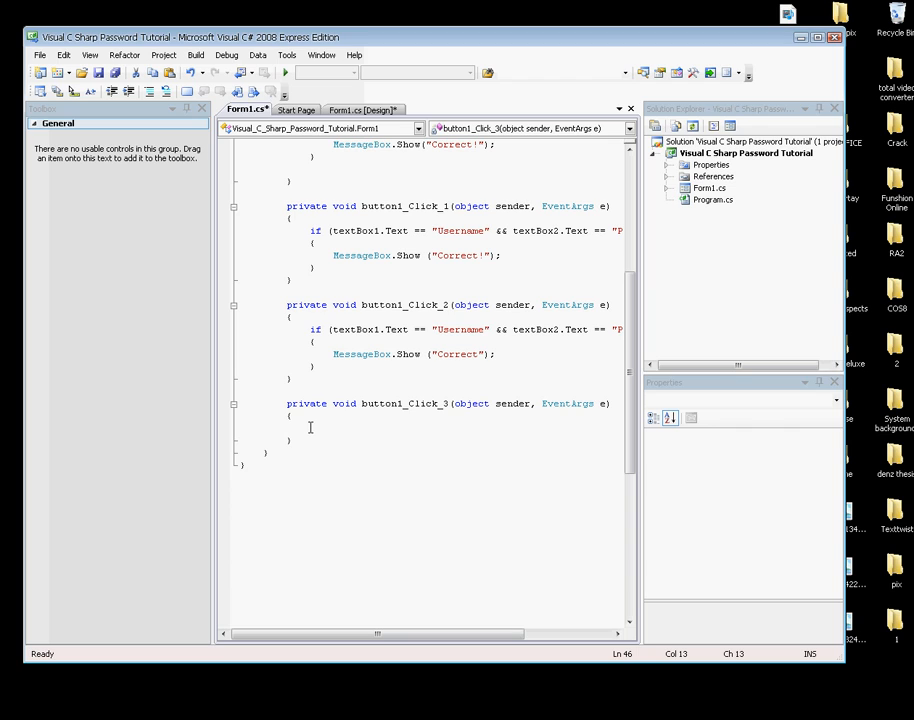
Write the if condition requiring textBox1.Text == "Username" and textBox2.Text == "Password".
{"action": "type", "text": "if"}
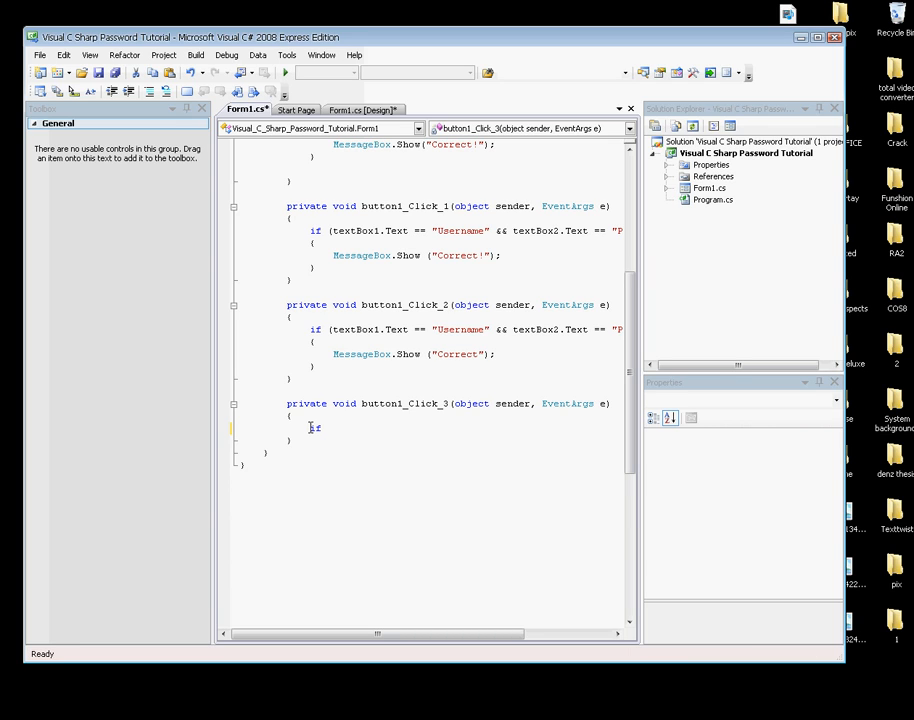
{"action": "type", "text": "(te"}
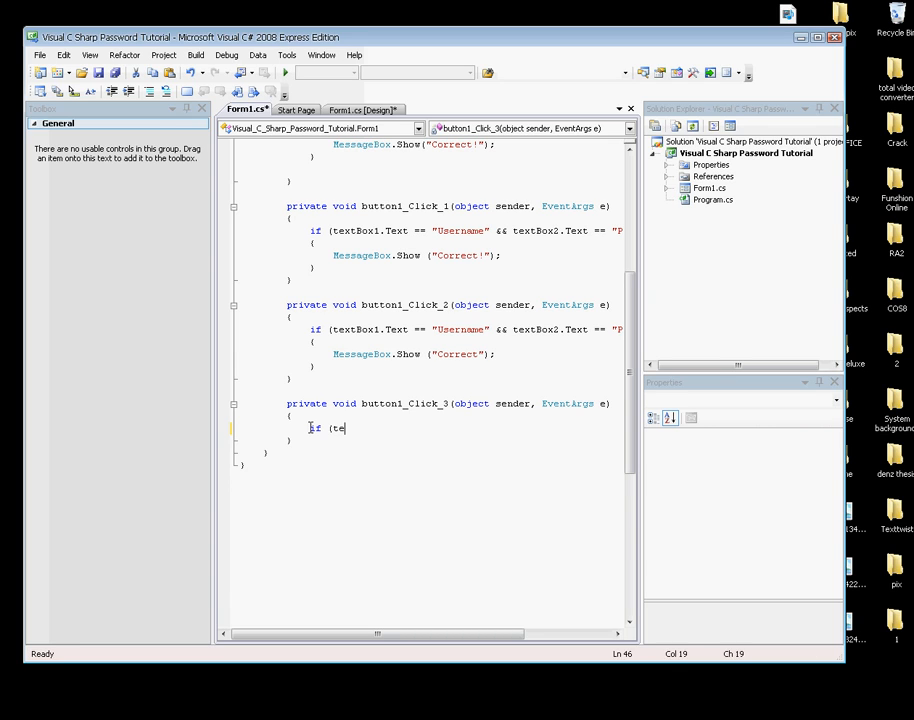
{"action": "type", "text": "xtBox1"}
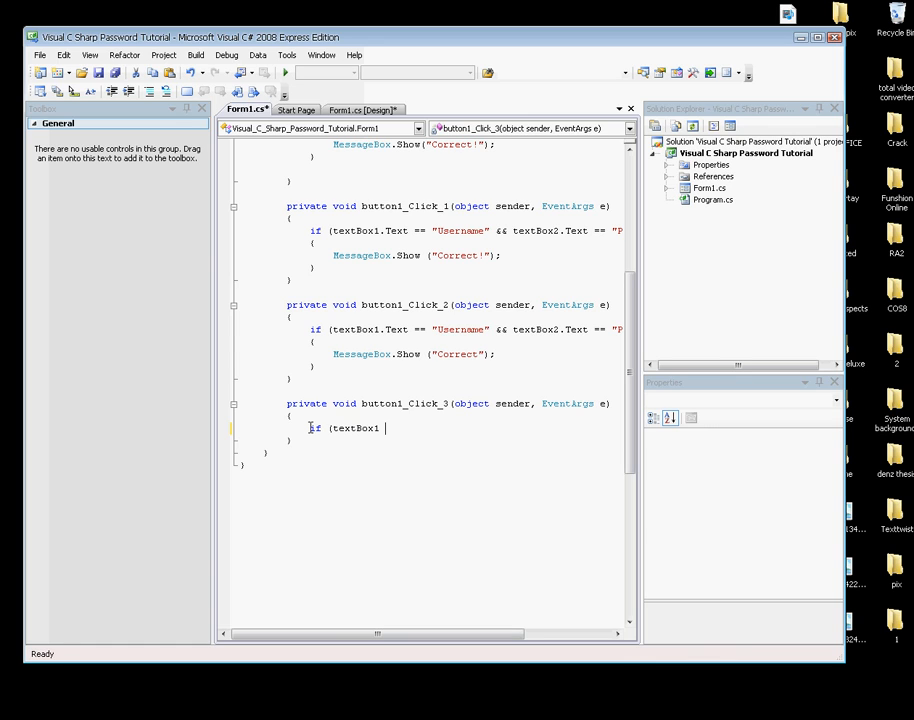
{"action": "type", "text": ".Text"}
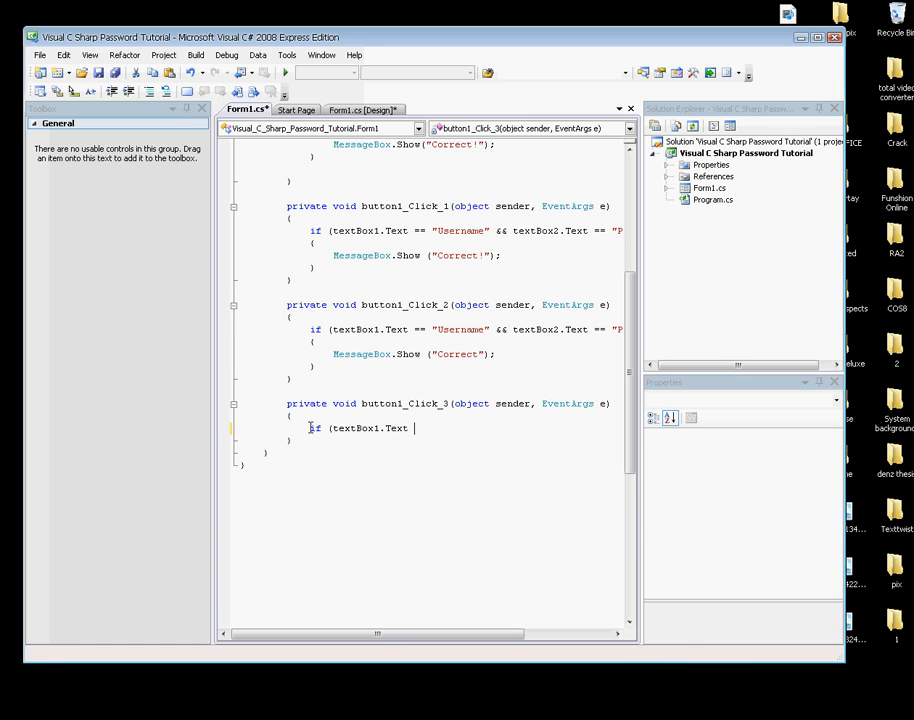
{"action": "type", "text": "=="}
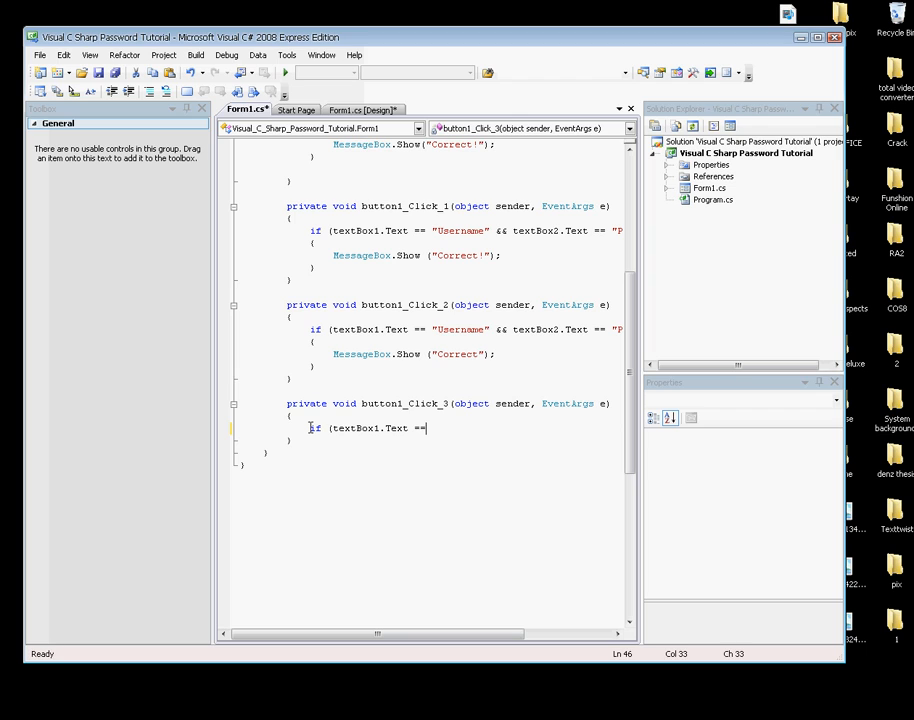
{"action": "type", "text": "\"U"}
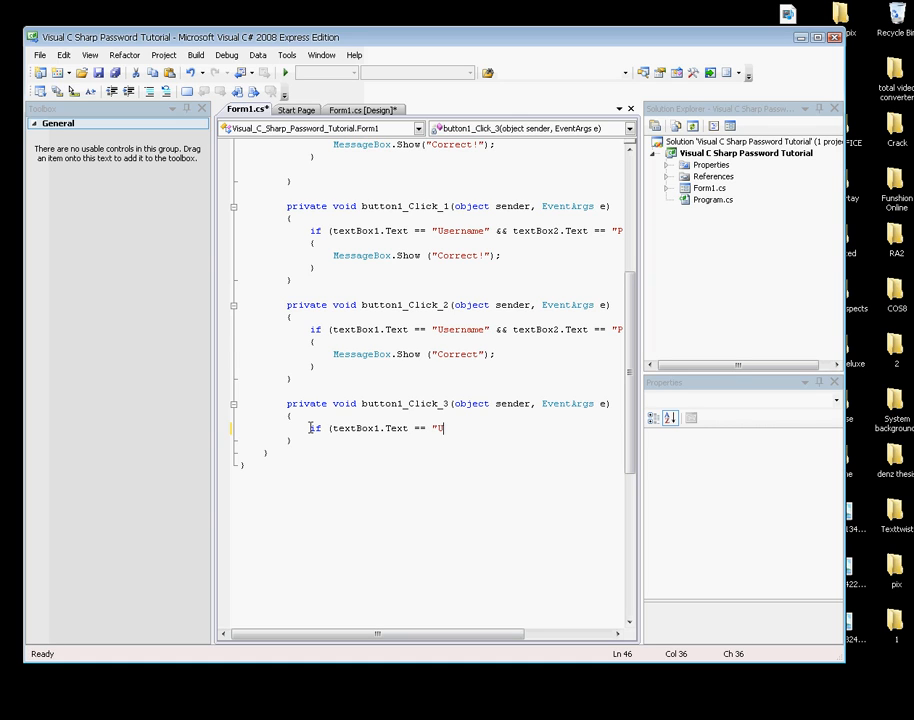
{"action": "type", "text": "sername"}
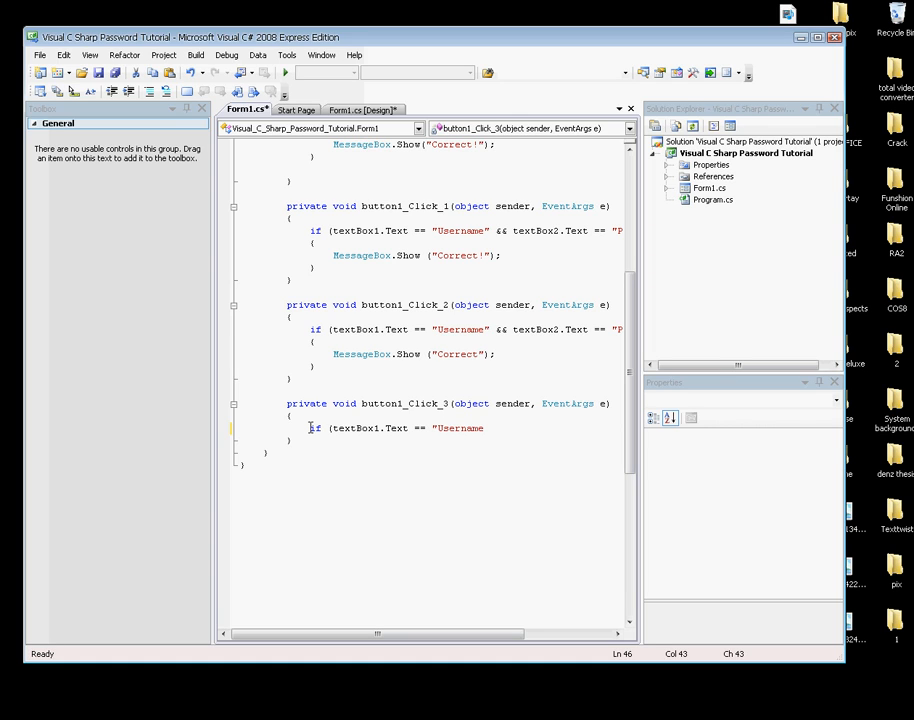
{"action": "type", "text": "\" \""}
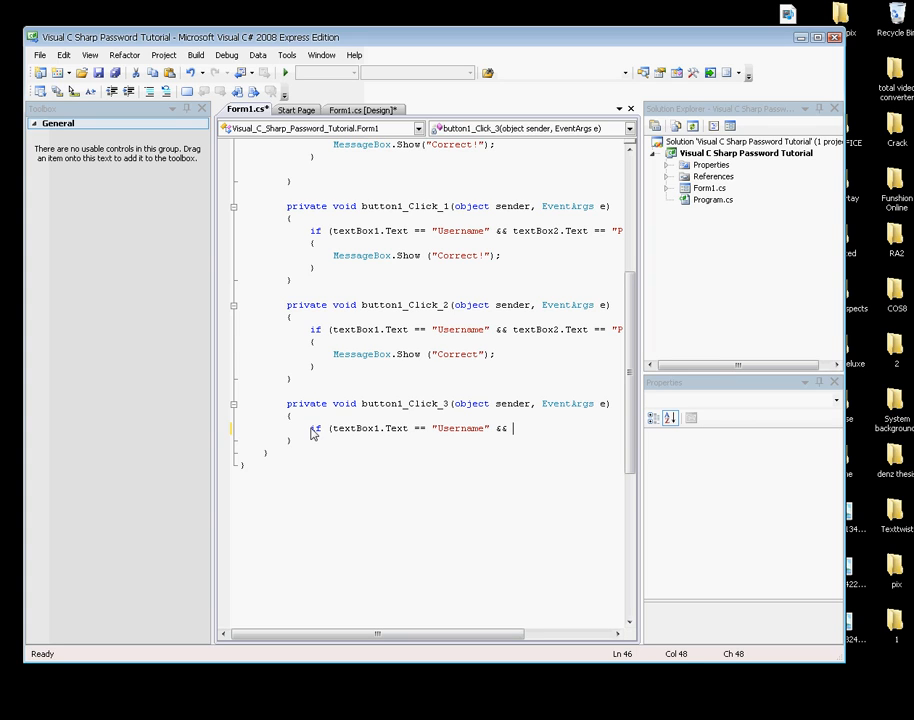
{"action": "type", "text": "textBox2"}
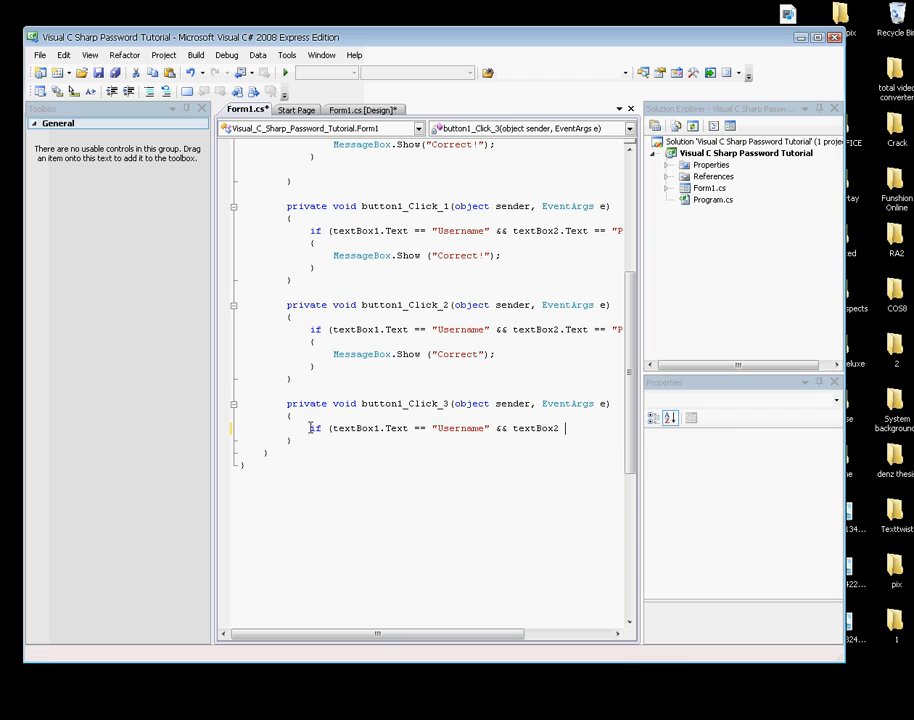
{"action": "type", "text": ".te"}
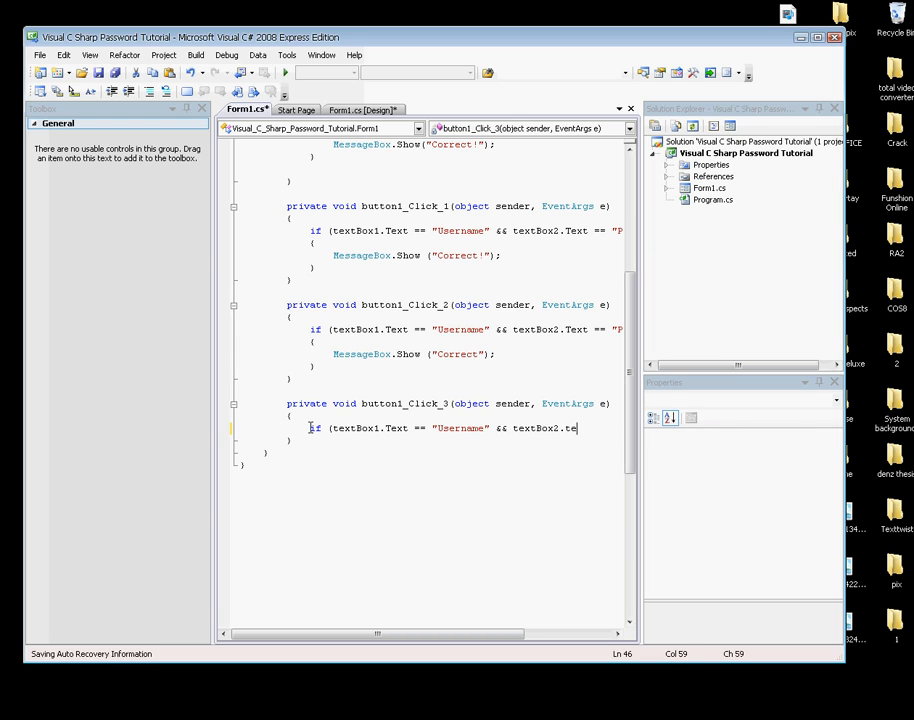
{"action": "type", "text": "xt =="}
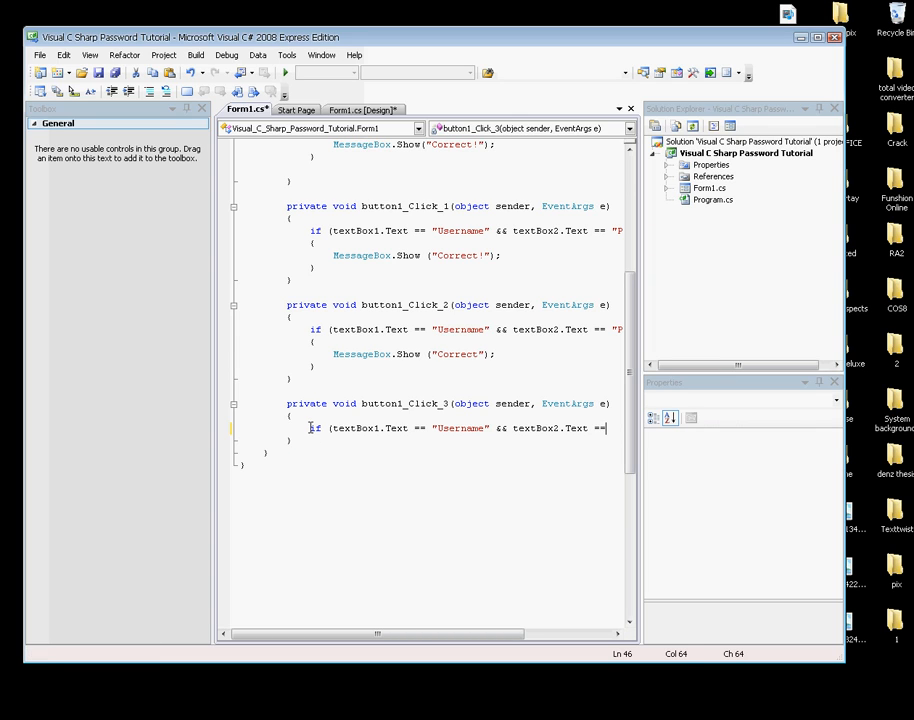
{"action": "type", "text": "\"P"}
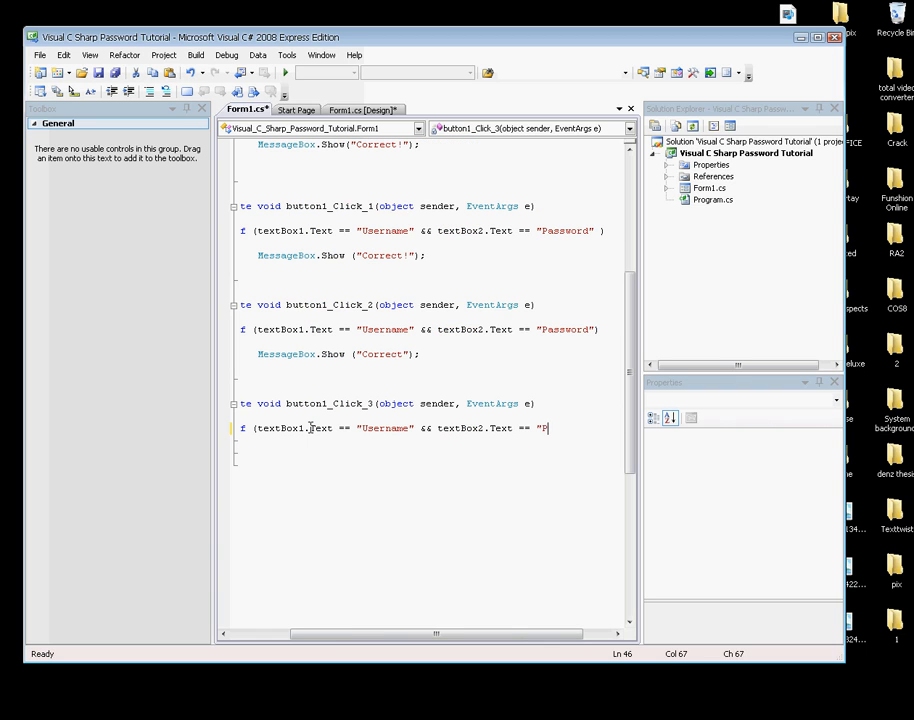
{"action": "type", "text": "assword\""}
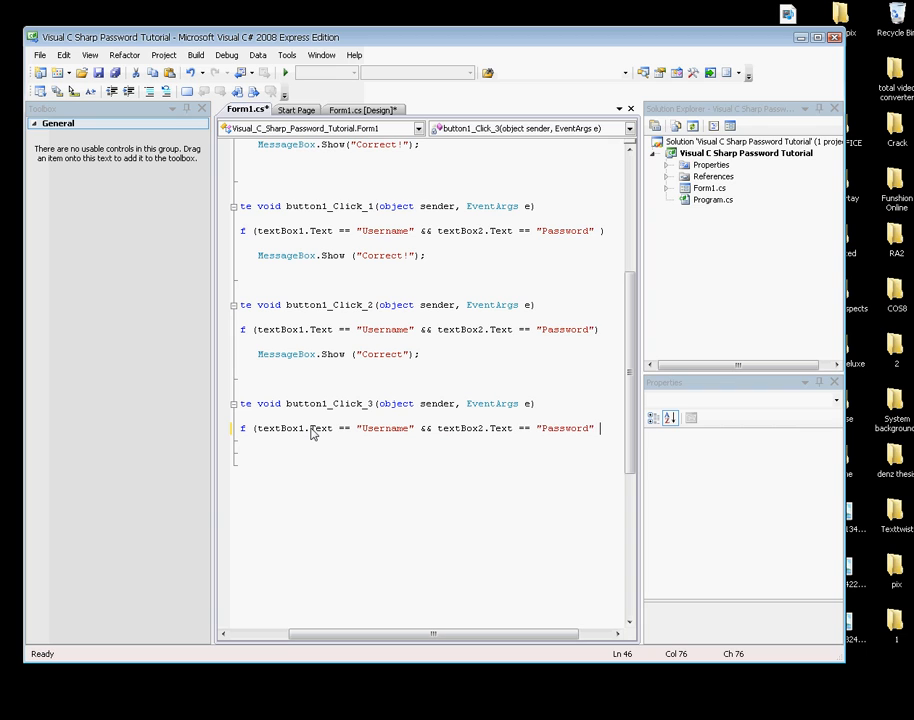
{"action": "type", "text": ")"}
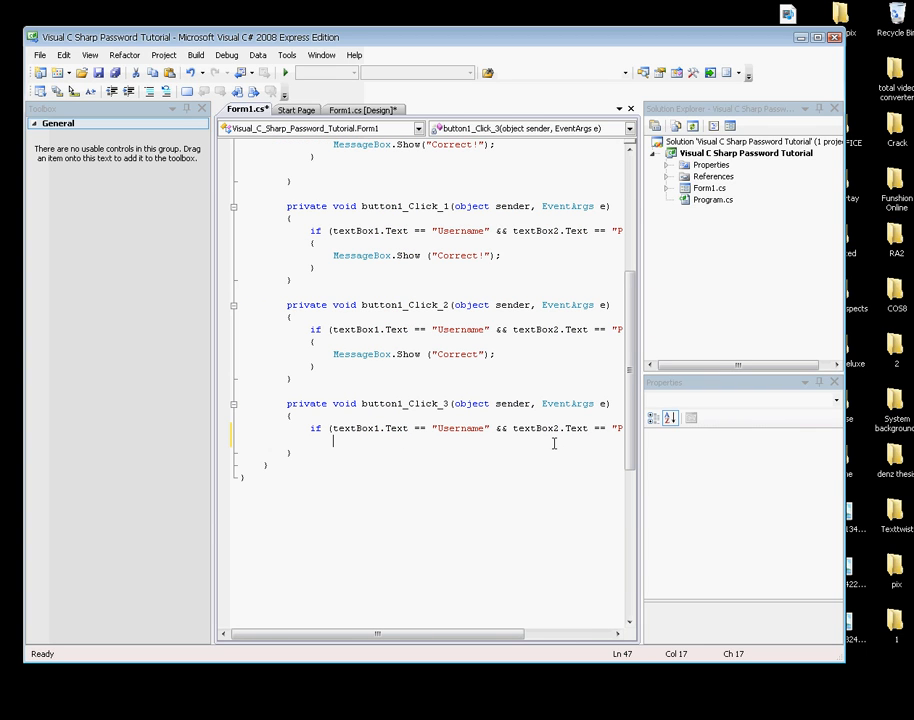
{"action": "type", "text": "}"}
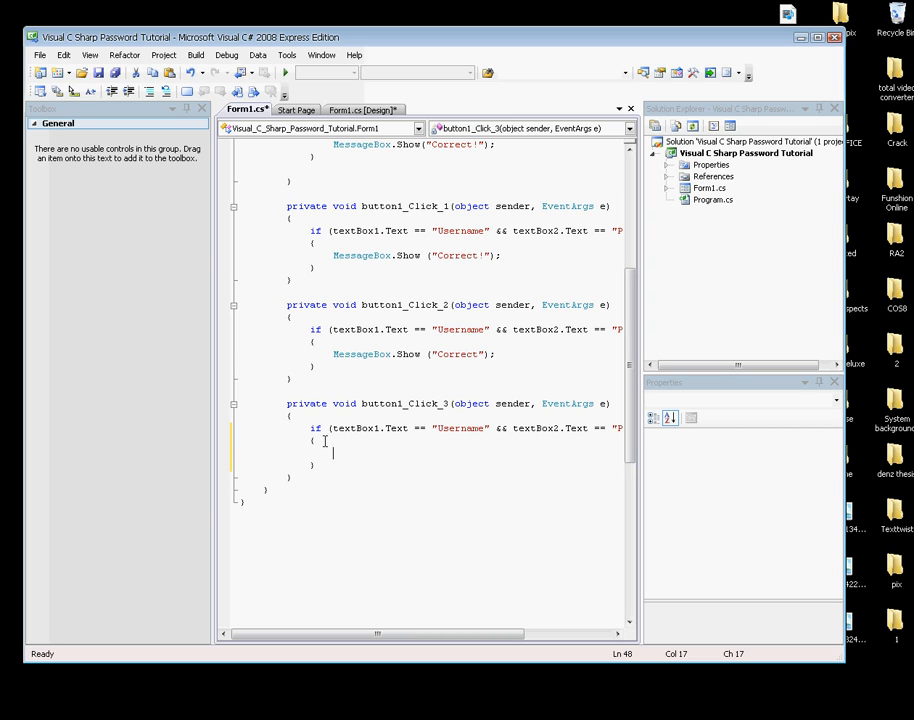
Add MessageBox.Show("Correct!"); inside the if block.
{"action": "type", "text": "m"}
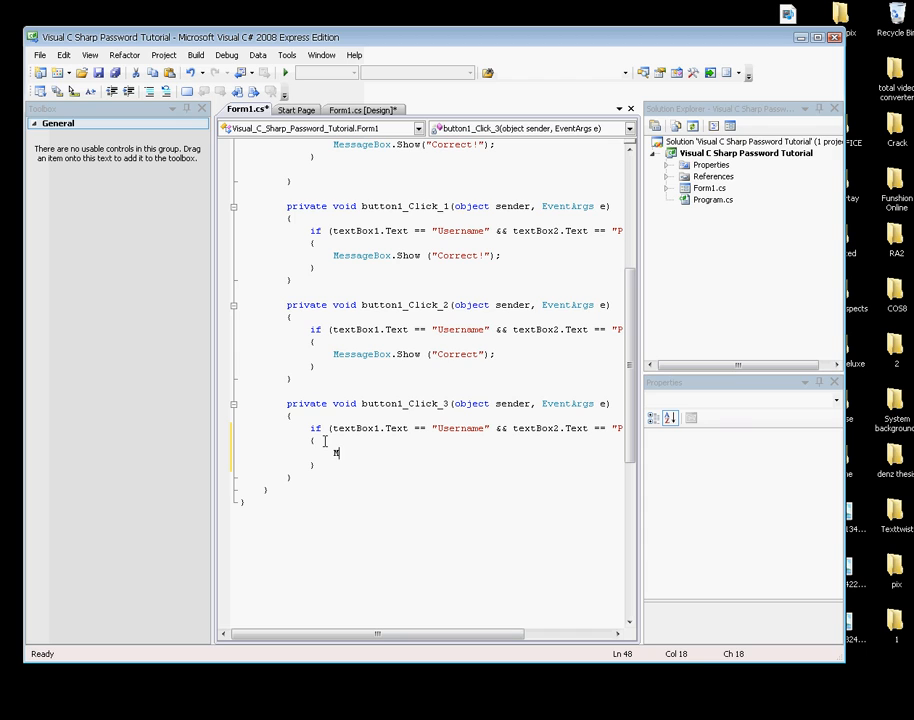
{"action": "type", "text": "essageBox"}
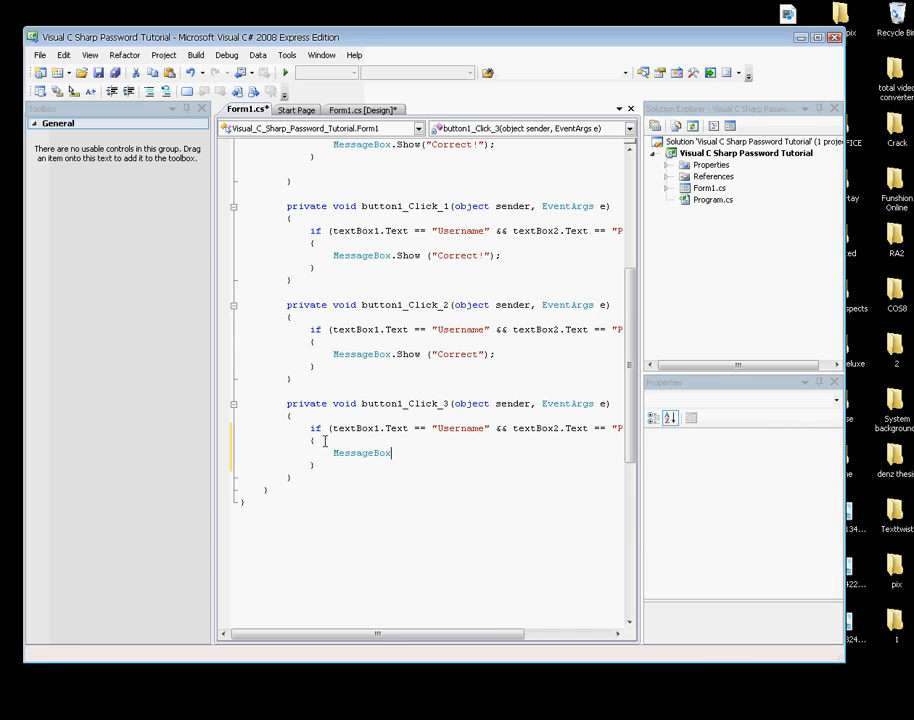
{"action": "type", "text": ".Show"}
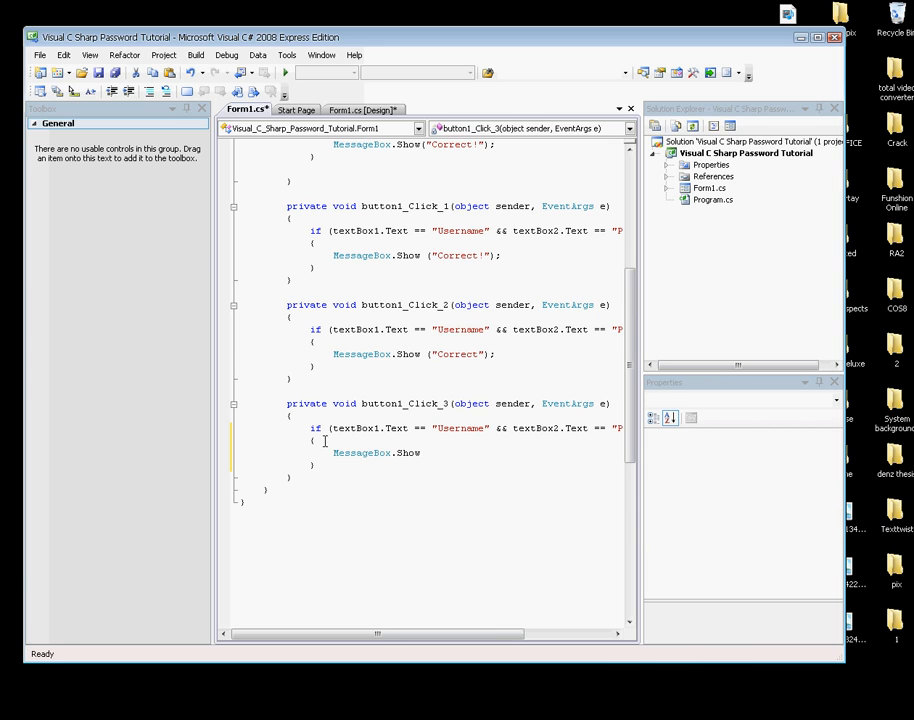
{"action": "type", "text": "("}
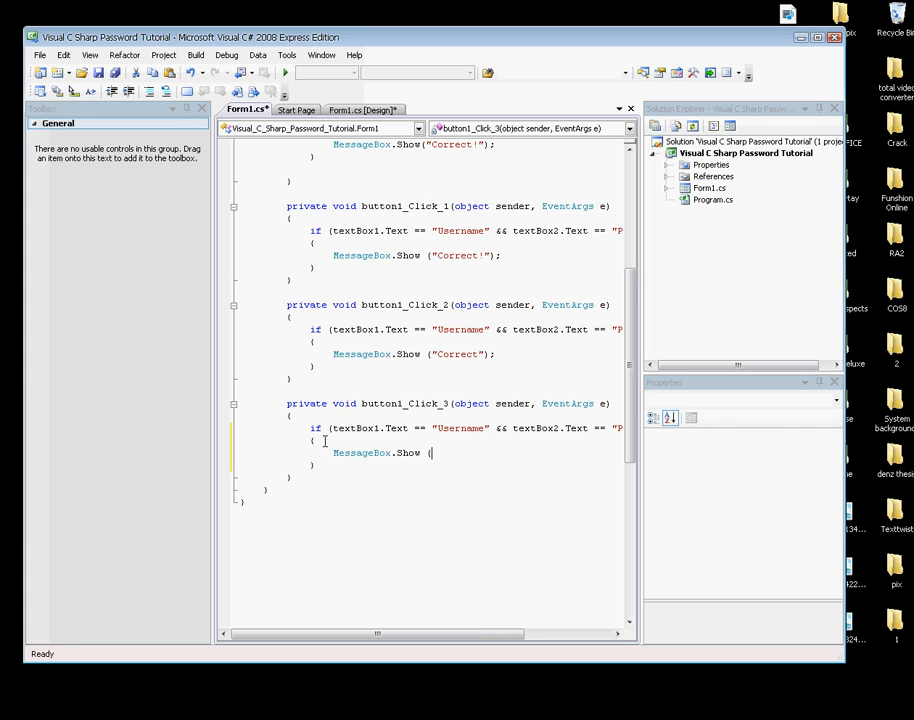
{"action": "type", "text": "\"Correct!"}
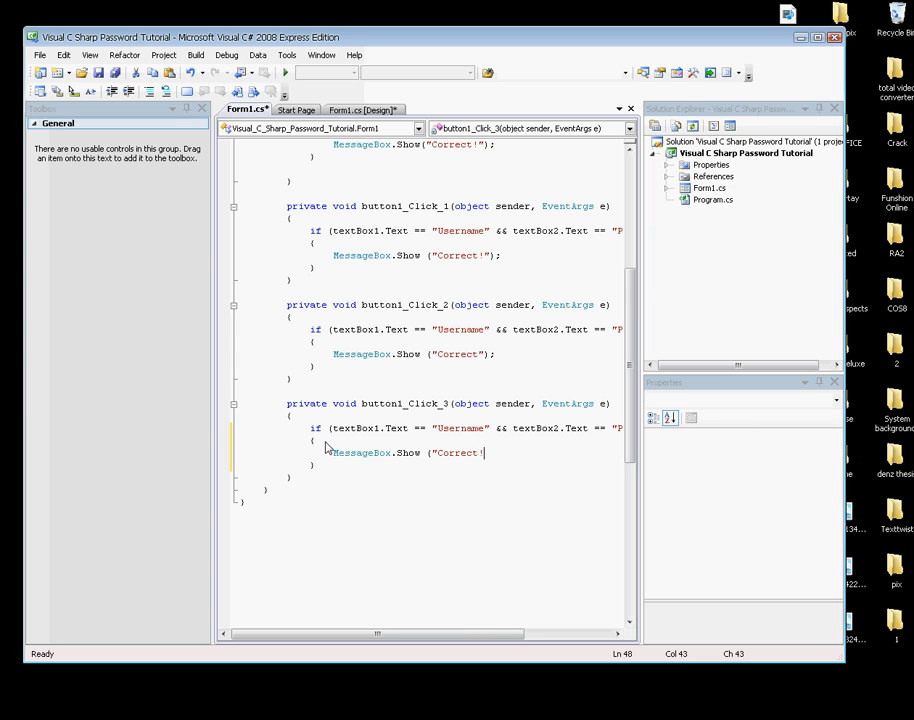
{"action": "type", "text": ");"}
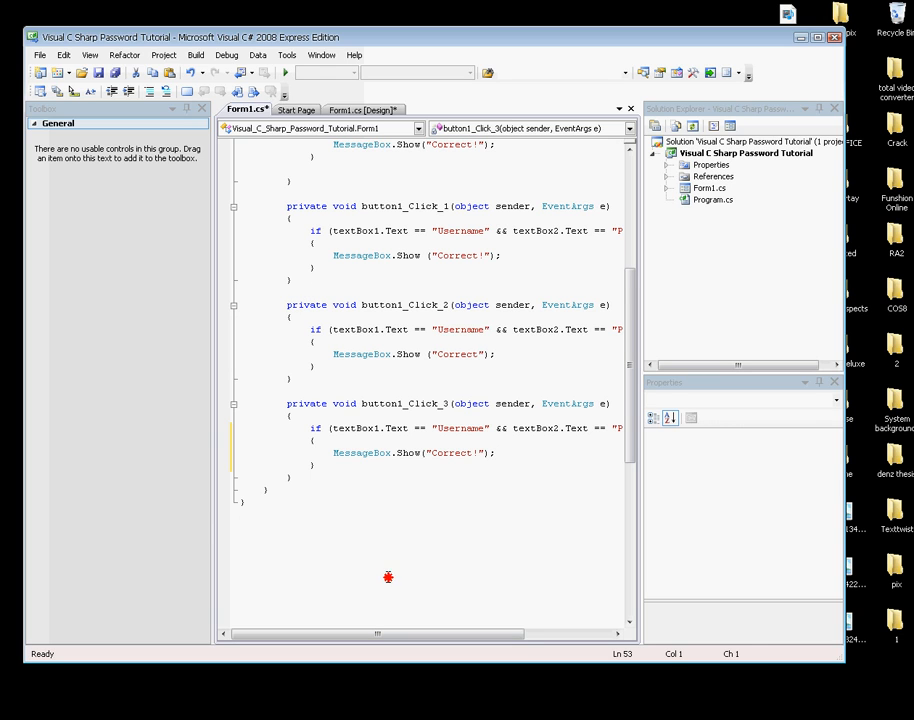
Scroll the code editor horizontally to review button1_Click_3's full condition.
{"action": "left_click_drag", "start_coordinate": [388, 633], "coordinate": [440, 633]}
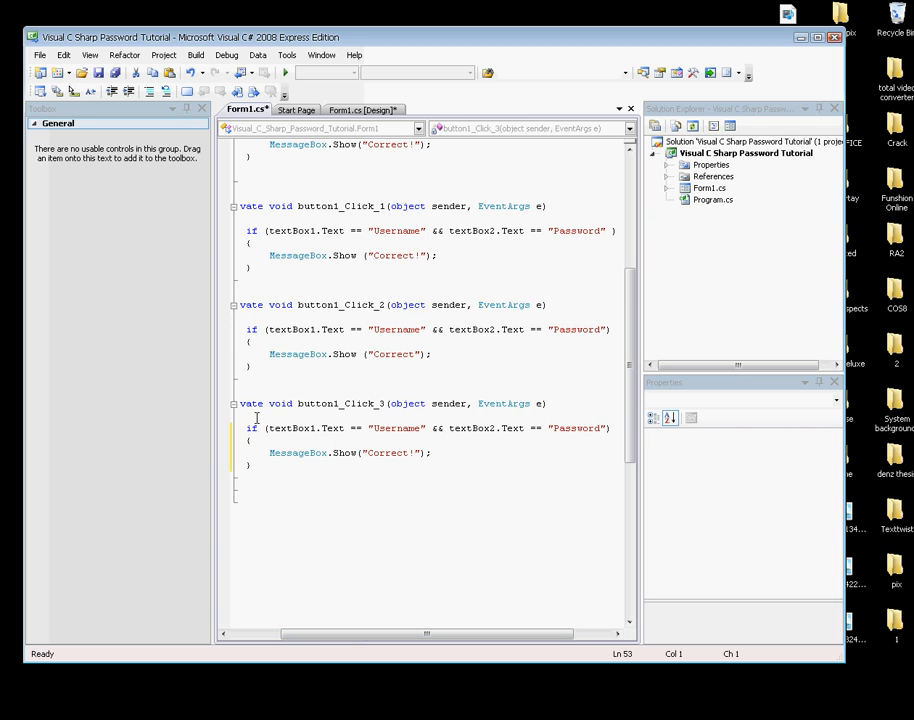
{"action": "mouse_move", "coordinate": [358, 436]}
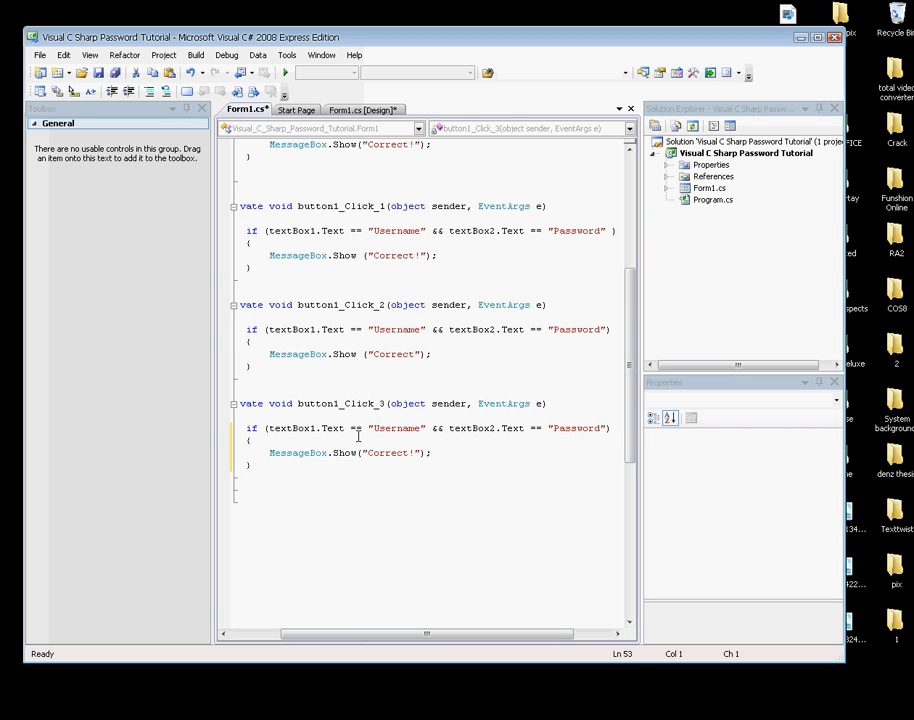
{"action": "mouse_move", "coordinate": [433, 515]}
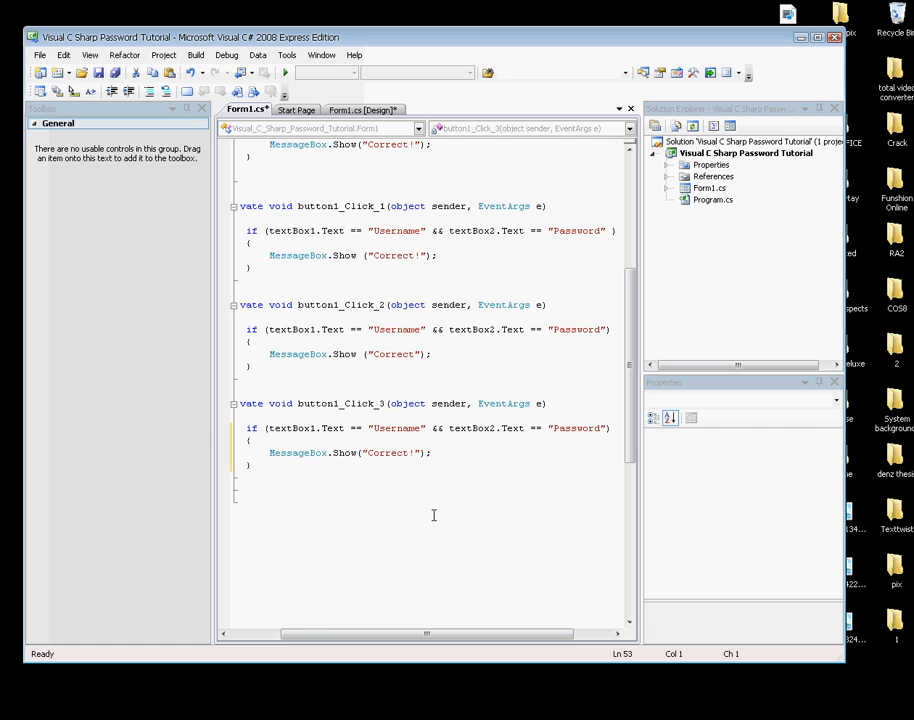
{"action": "scroll", "scroll_direction": "left", "scroll_amount": 3}
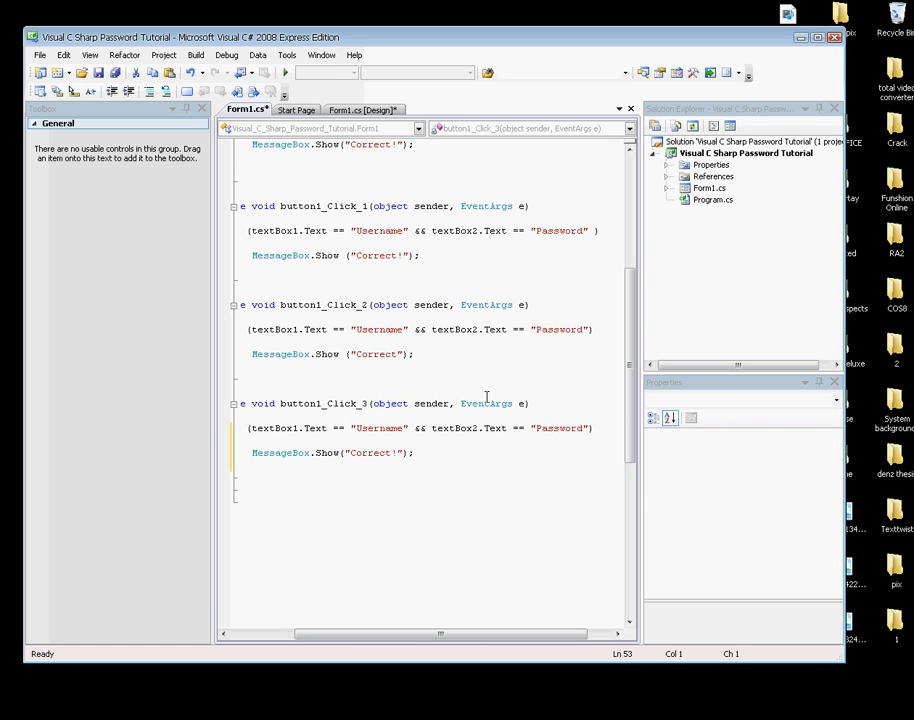
{"action": "mouse_move", "coordinate": [468, 434]}
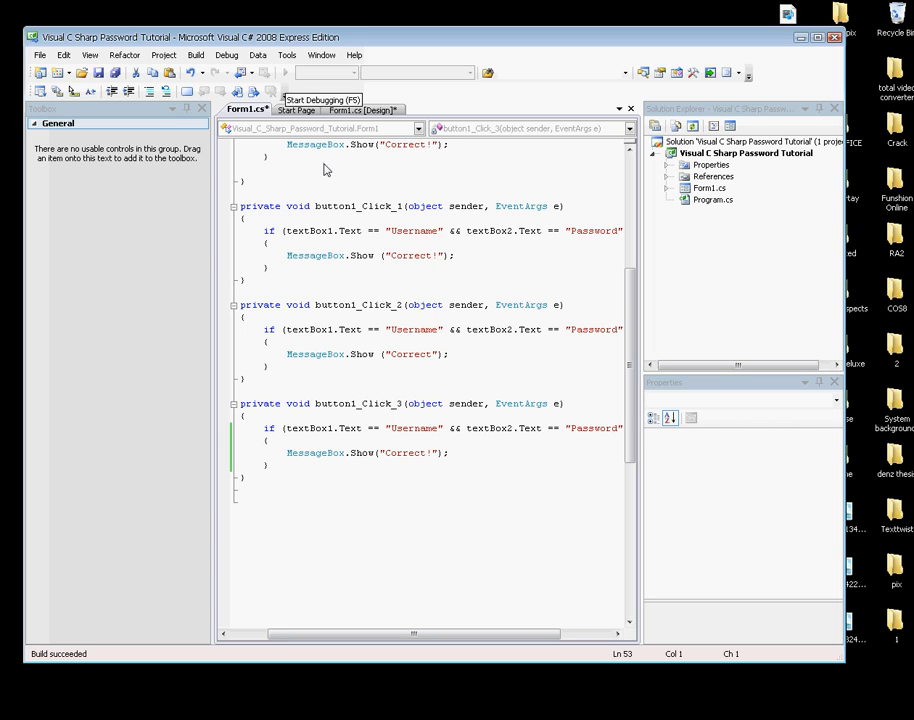
{"action": "mouse_move", "coordinate": [367, 163]}
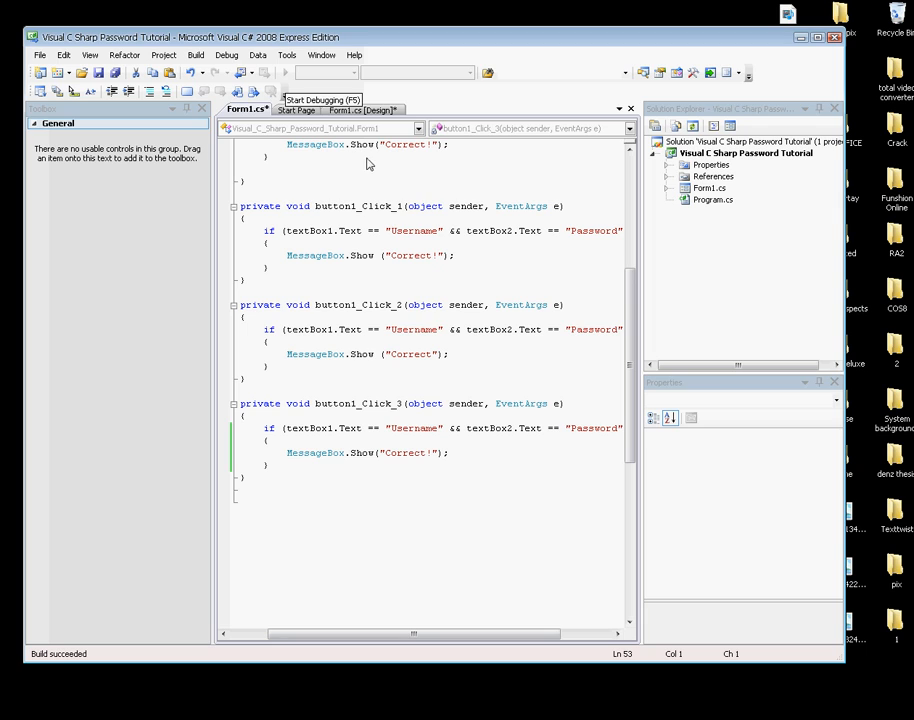
{"action": "mouse_move", "coordinate": [310, 244]}
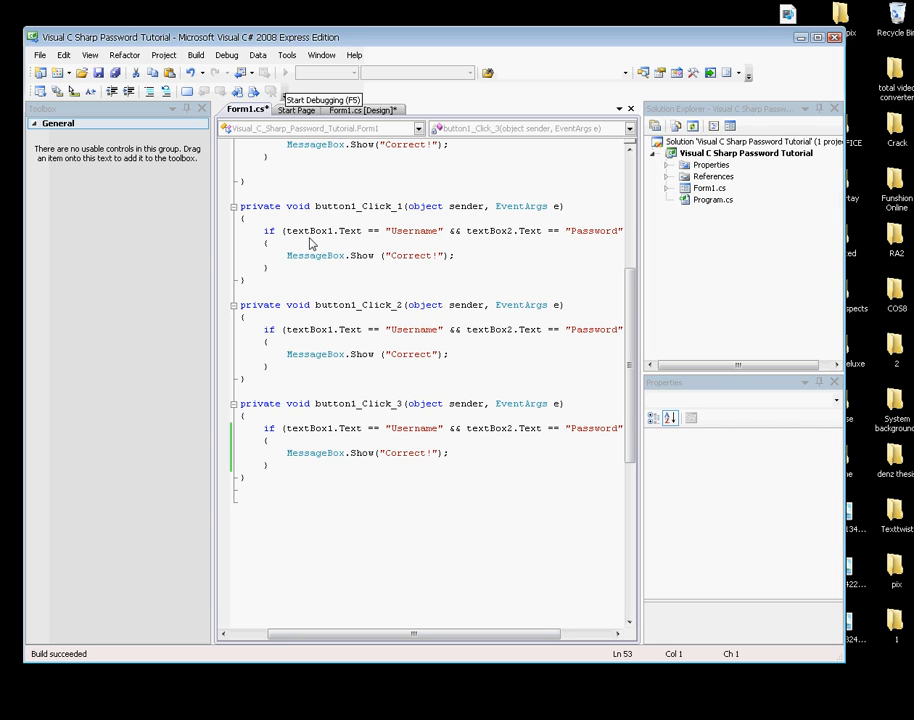
{"action": "mouse_move", "coordinate": [357, 381]}
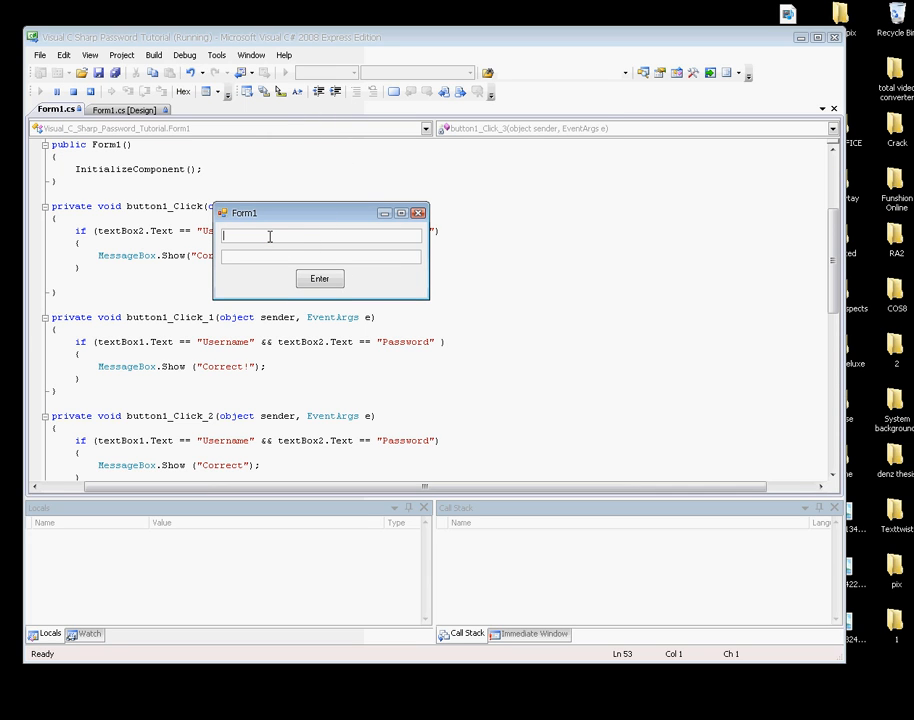
Log in with Username and Password, submit with Enter, and dismiss the Correct! message.
{"action": "type", "text": "User"}
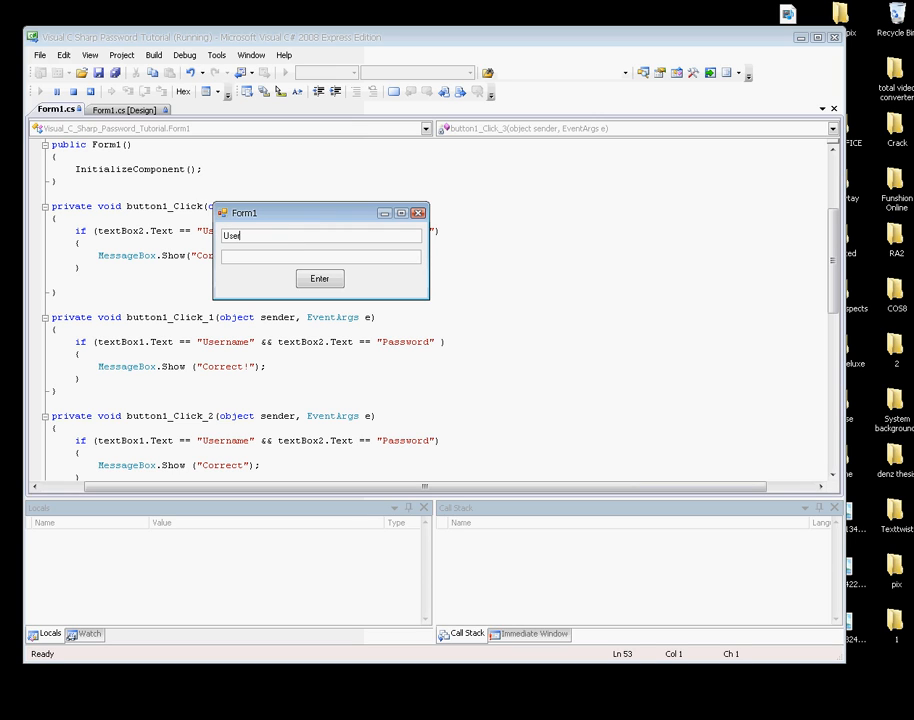
{"action": "type", "text": "r"}
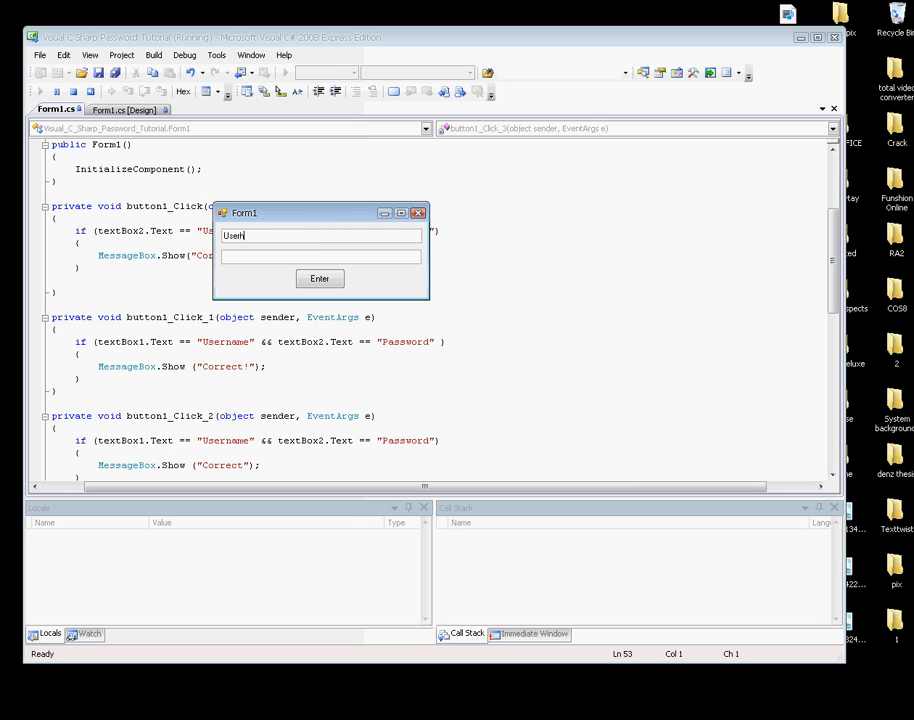
{"action": "left_click", "coordinate": [320, 256]}
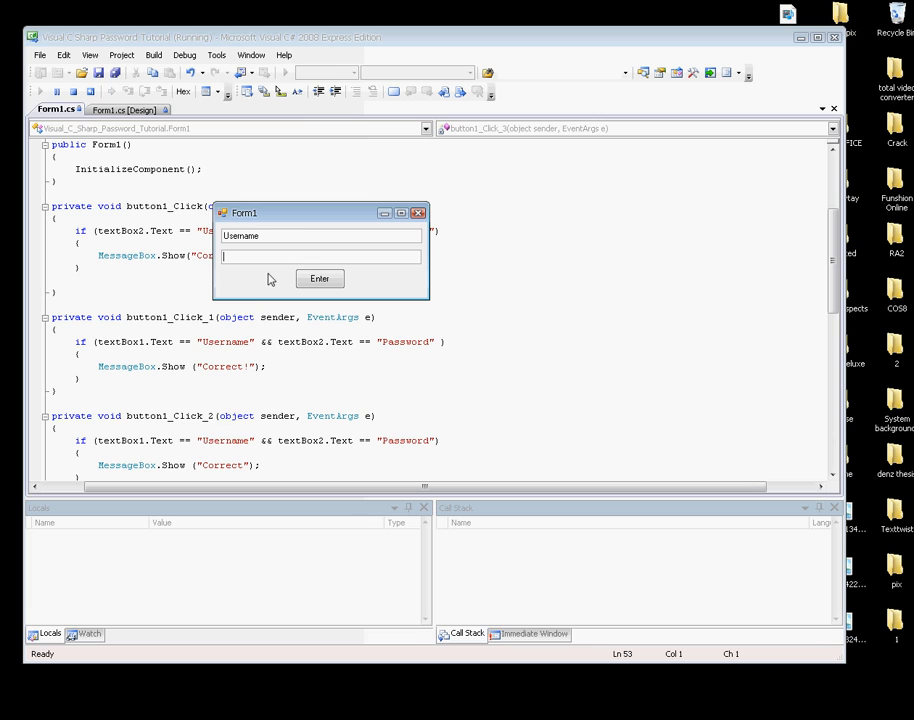
{"action": "type", "text": "Pass"}
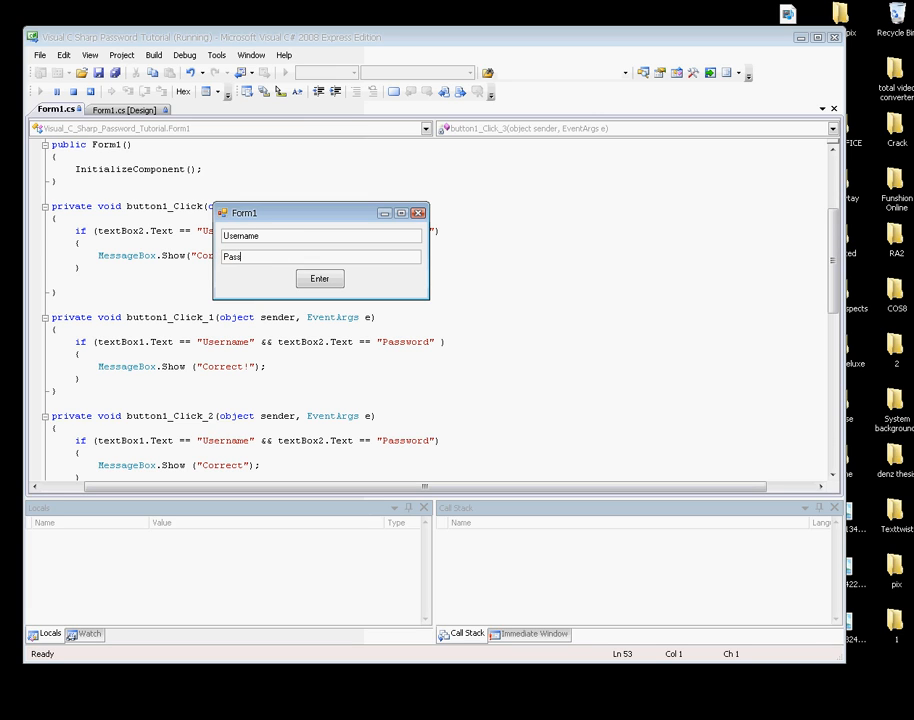
{"action": "type", "text": "word"}
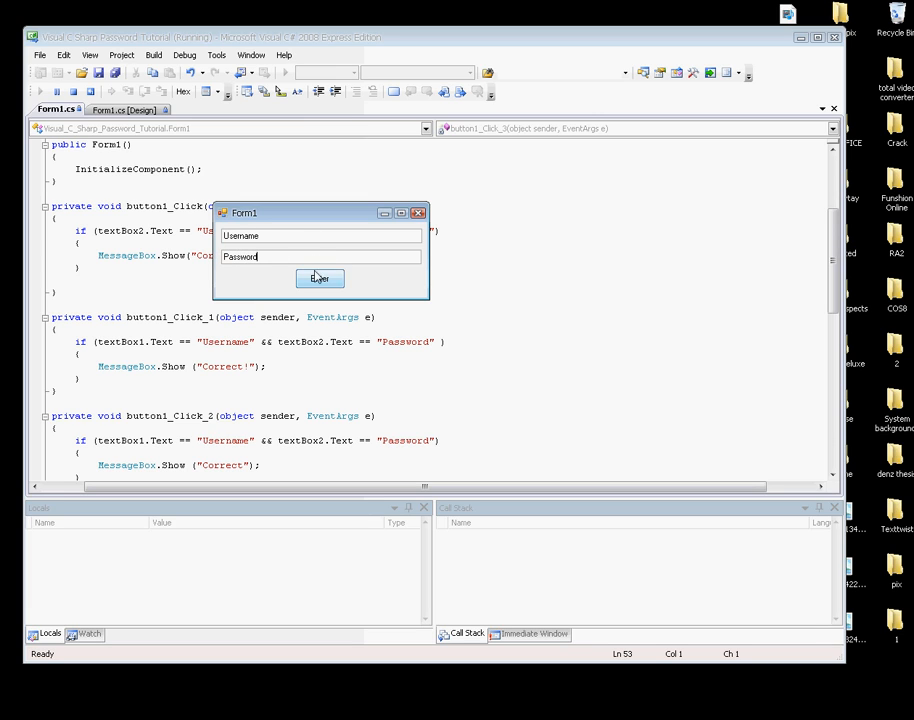
{"action": "left_click", "coordinate": [319, 278]}
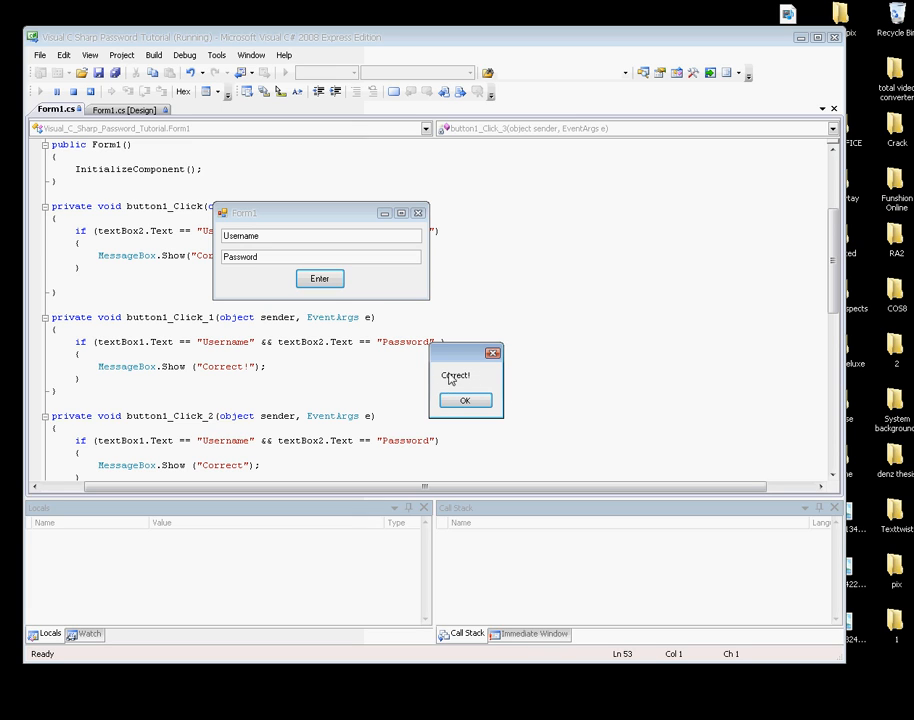
{"action": "left_click", "coordinate": [465, 400]}
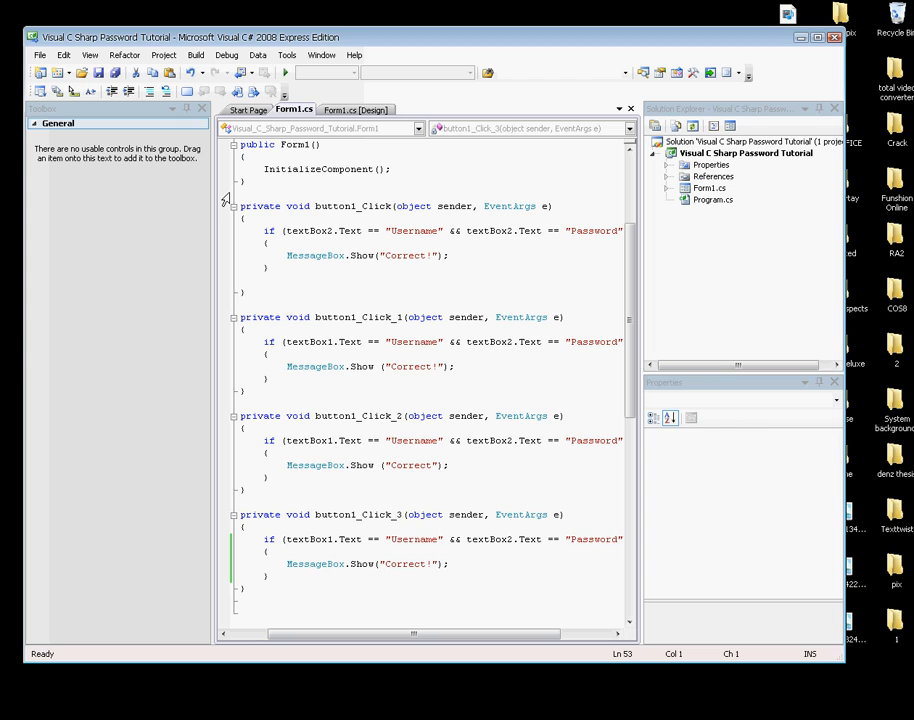
{"action": "mouse_move", "coordinate": [305, 248]}
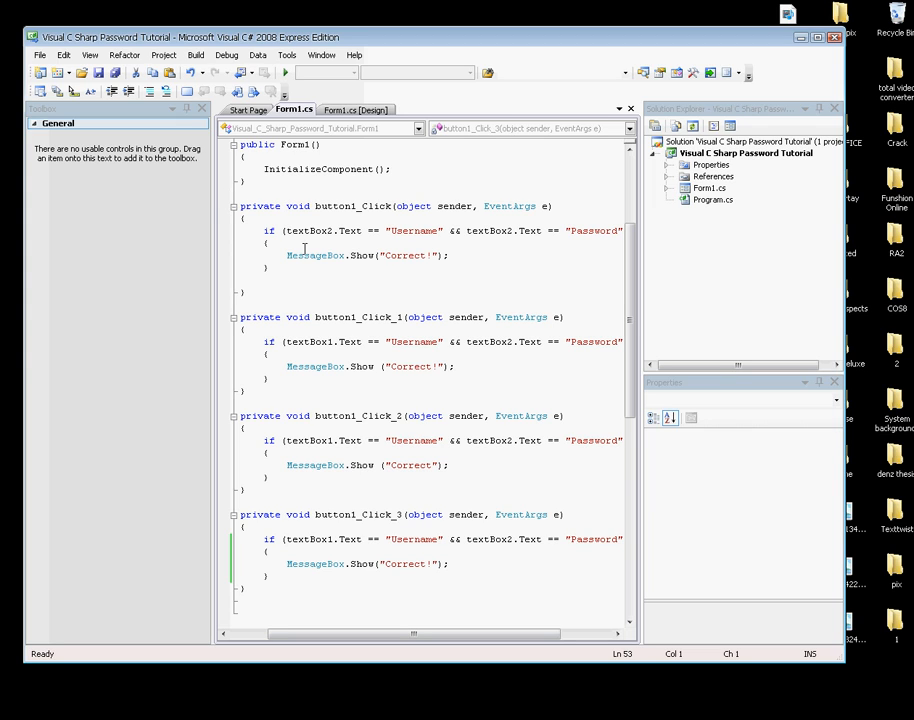
{"action": "mouse_move", "coordinate": [356, 109]}
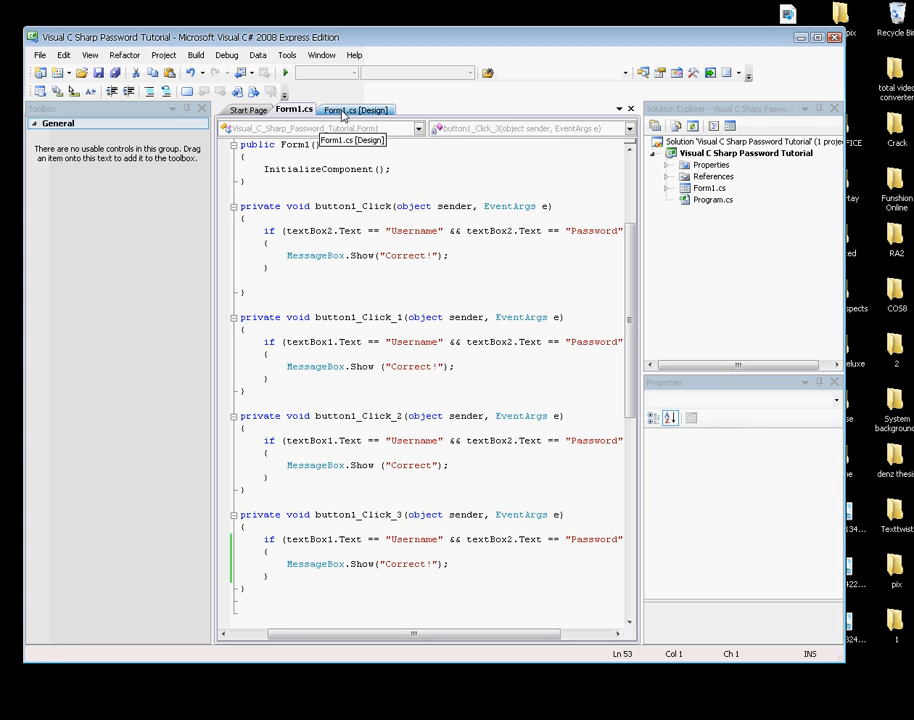
Switch to the Form1.cs [Design] tab to show Form1's layout.
{"action": "left_click", "coordinate": [357, 109]}
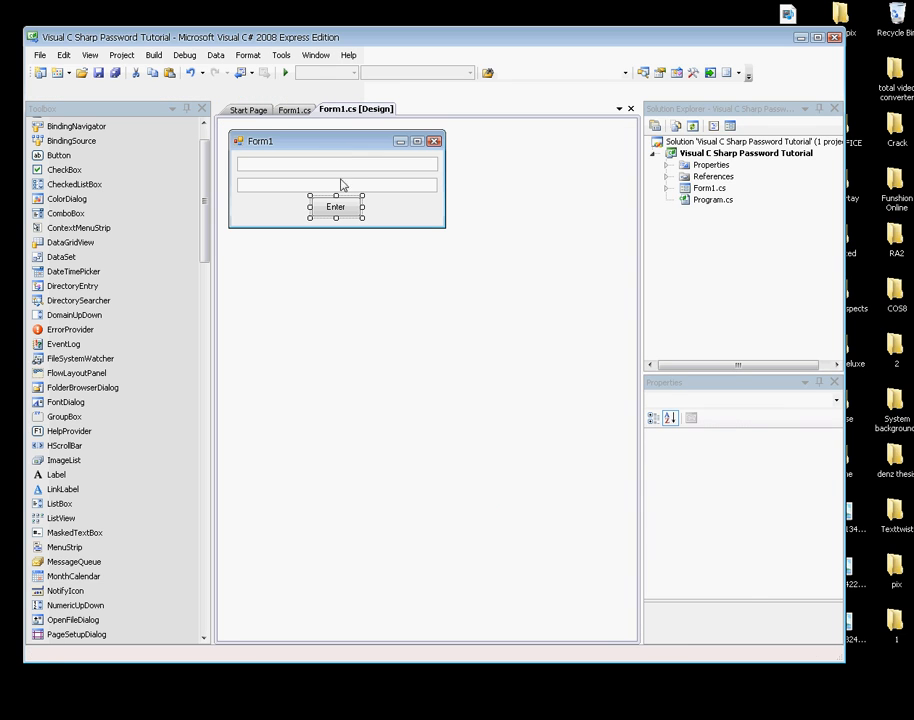
{"action": "left_click", "coordinate": [336, 206]}
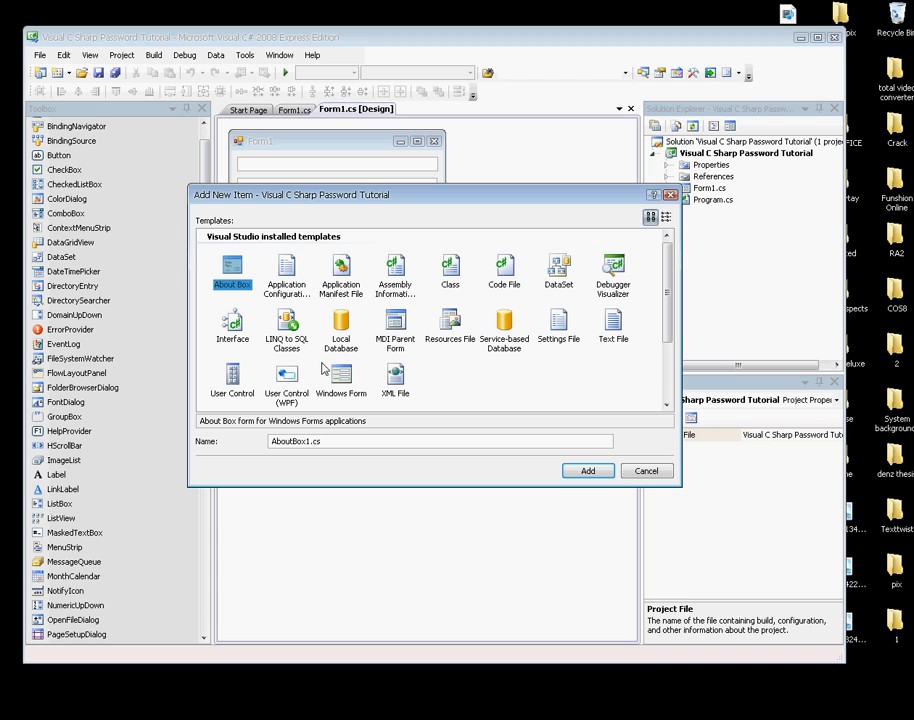
Add a new Windows Form, Form2, to the project and open it in the designer.
{"action": "left_click", "coordinate": [341, 378]}
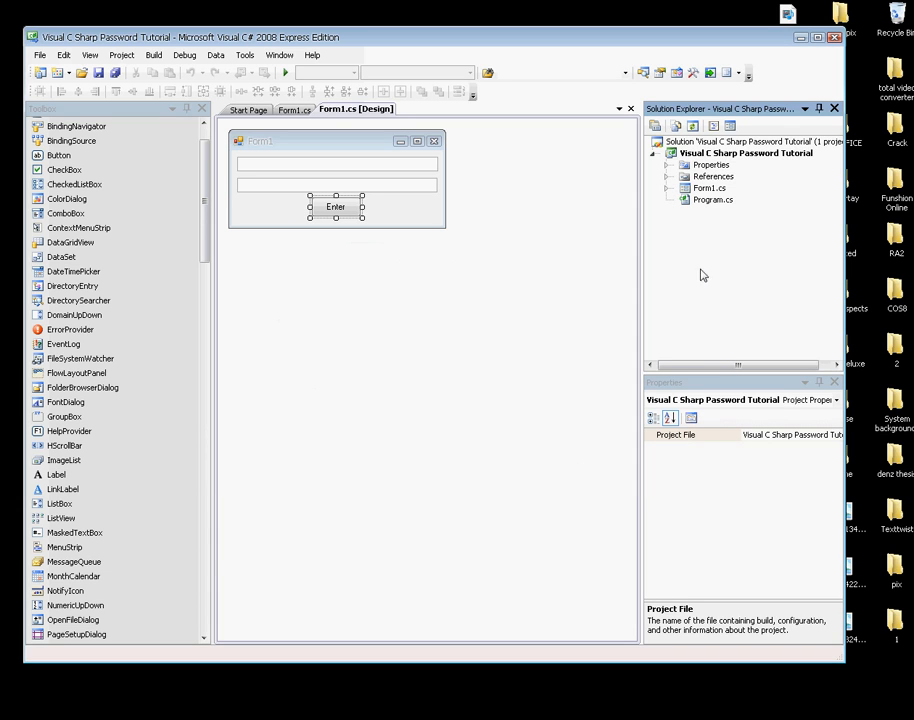
{"action": "left_click", "coordinate": [745, 153]}
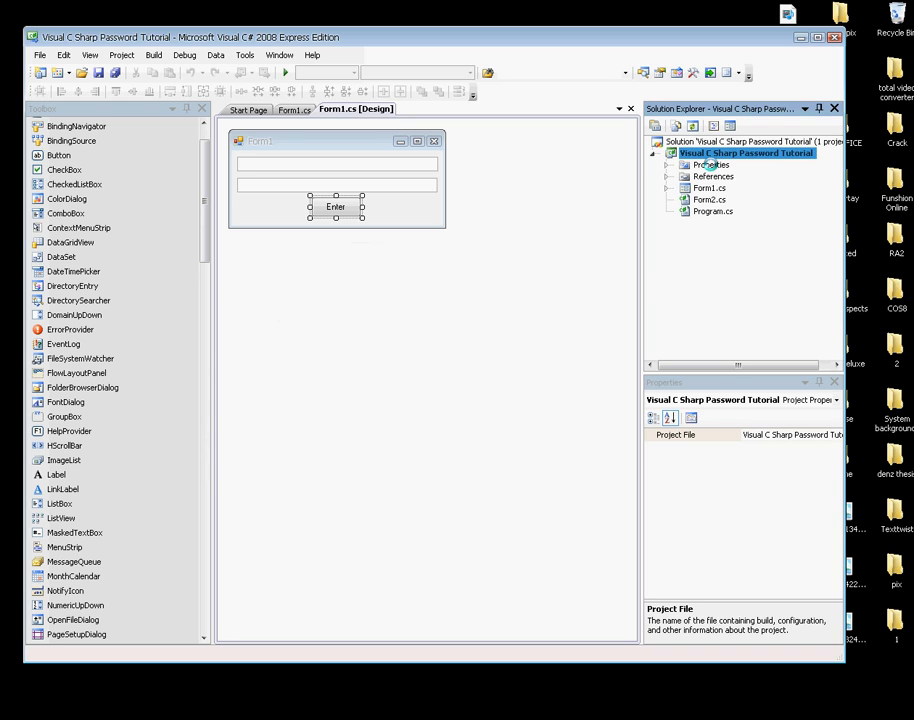
{"action": "double_click", "coordinate": [708, 199]}
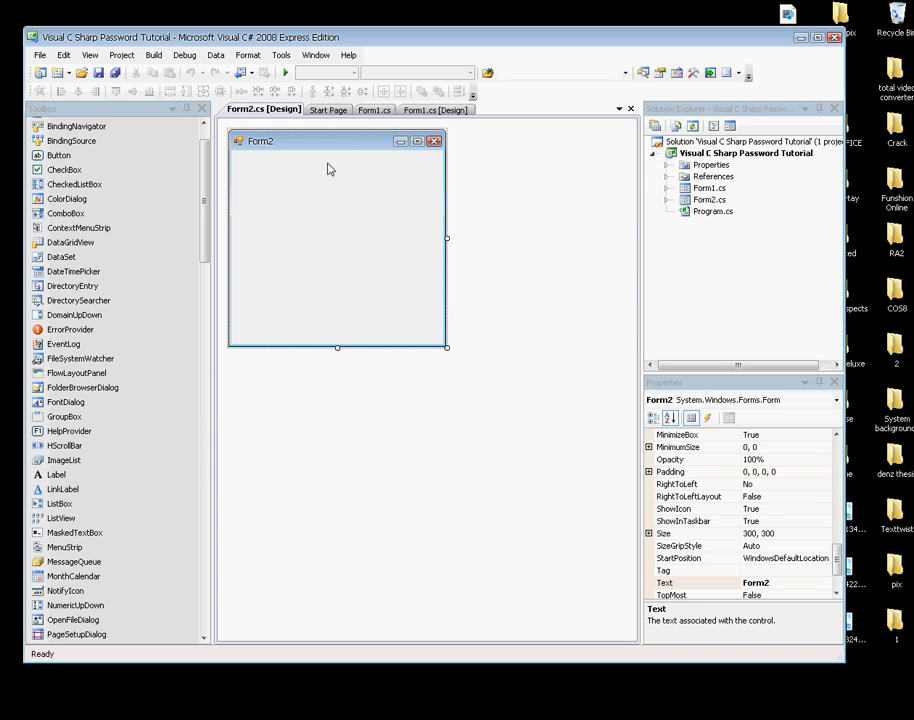
{"action": "mouse_move", "coordinate": [336, 172]}
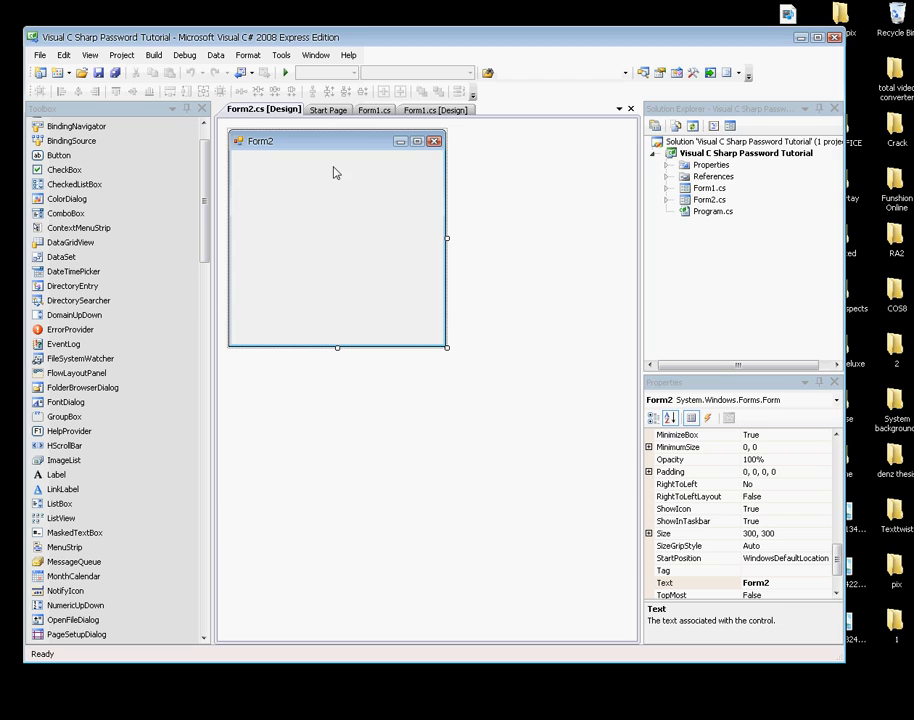
{"action": "mouse_move", "coordinate": [391, 190]}
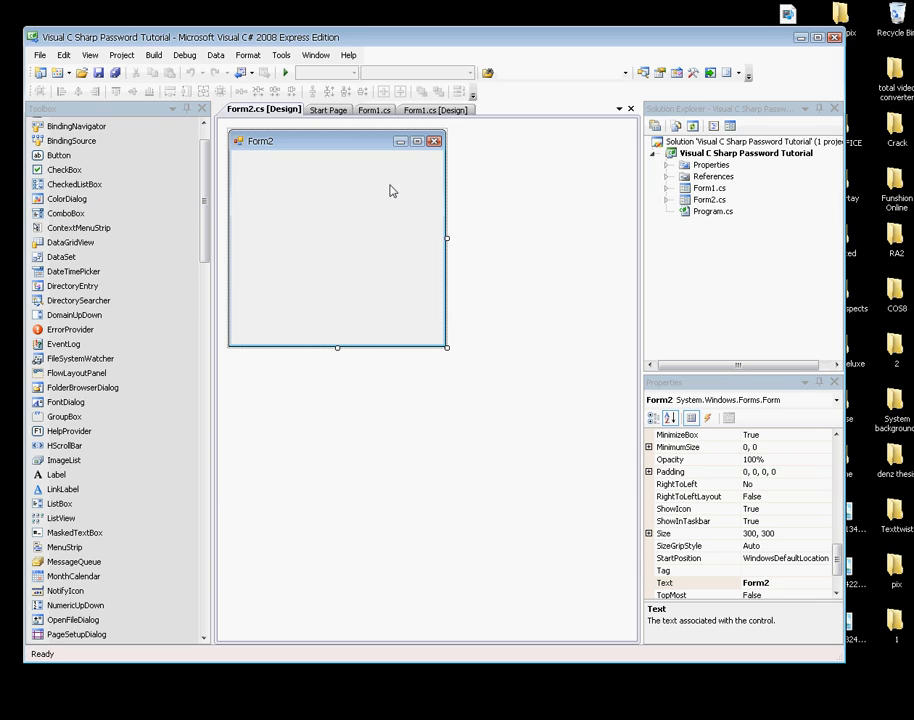
{"action": "mouse_move", "coordinate": [295, 242]}
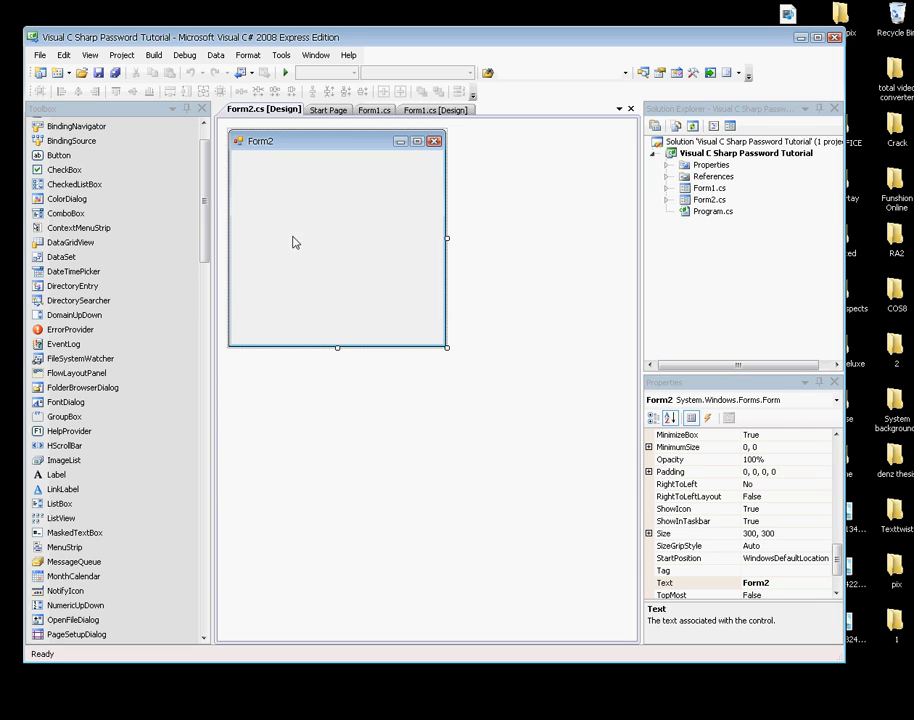
Place label1 and a text box on Form2, positioning them side by side.
{"action": "scroll", "scroll_direction": "down", "scroll_amount": 3}
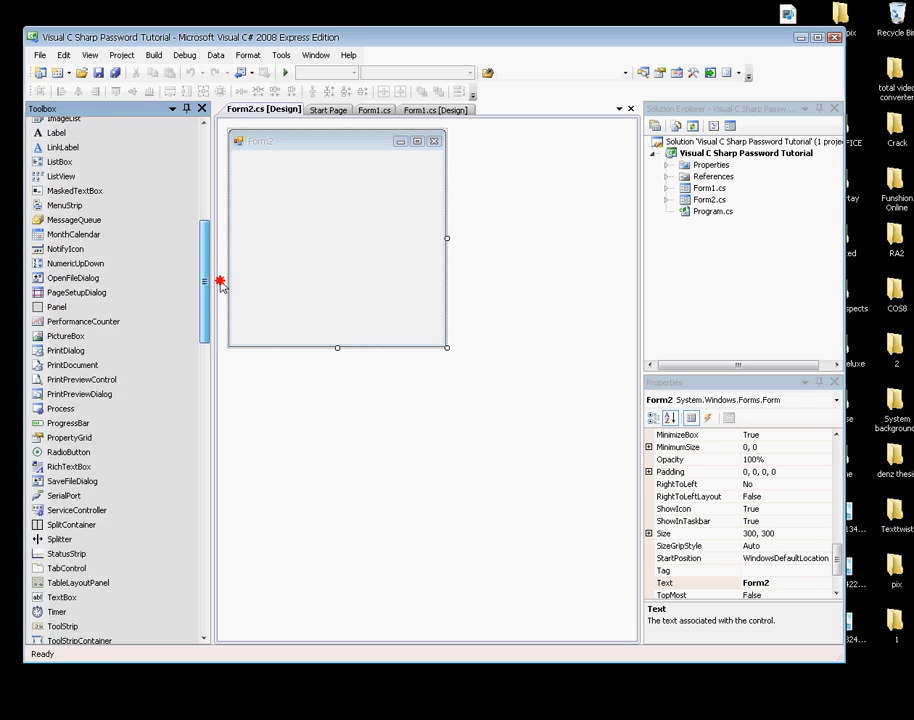
{"action": "scroll", "scroll_direction": "down", "scroll_amount": 3}
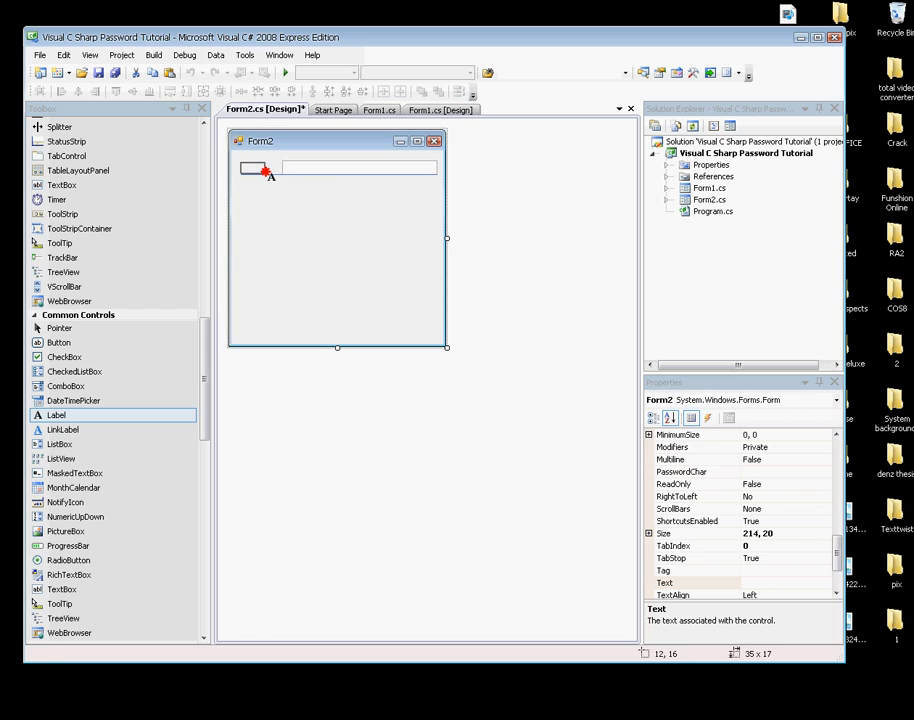
{"action": "left_click", "coordinate": [350, 250]}
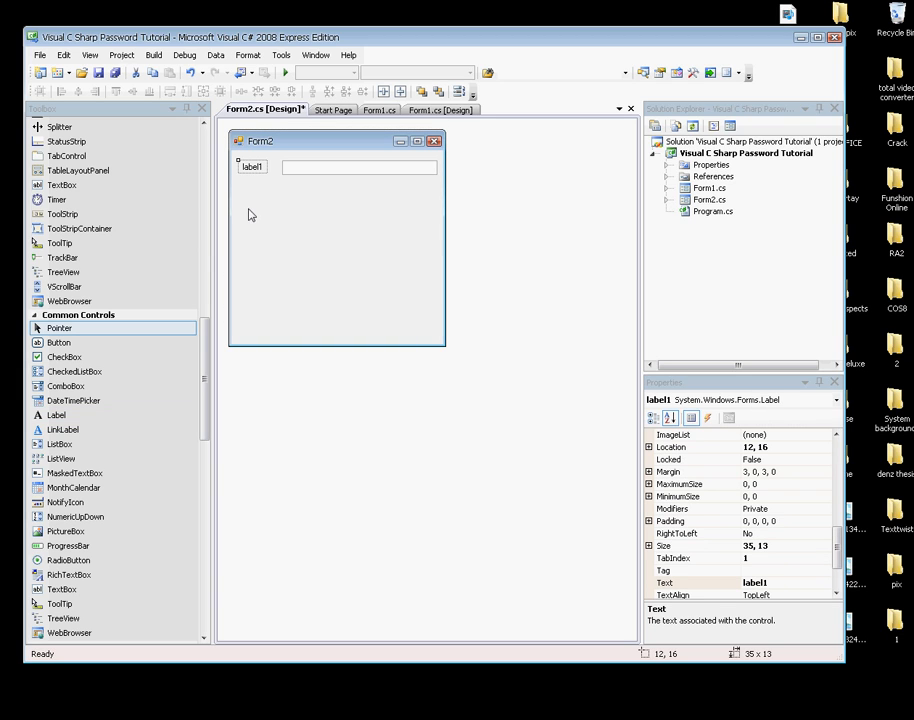
{"action": "left_click", "coordinate": [252, 166]}
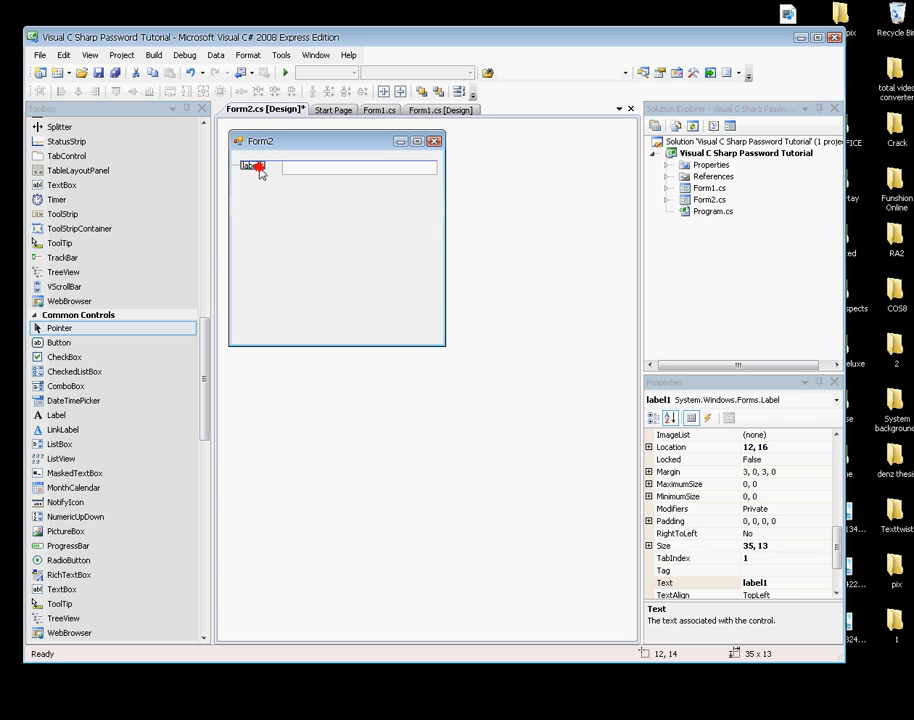
{"action": "left_click_drag", "start_coordinate": [250, 165], "coordinate": [265, 168]}
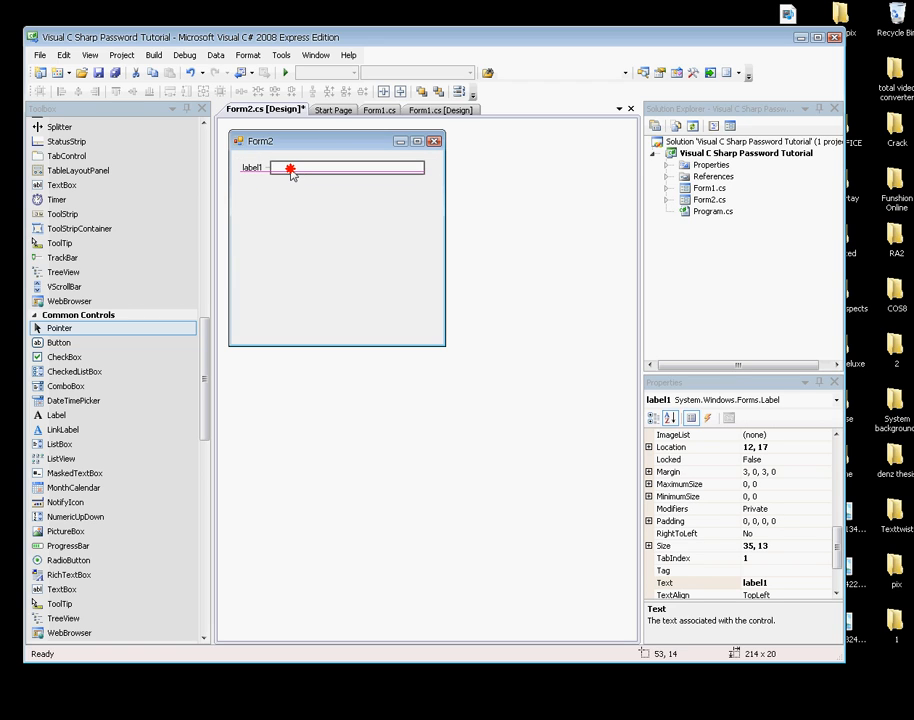
{"action": "left_click", "coordinate": [367, 310]}
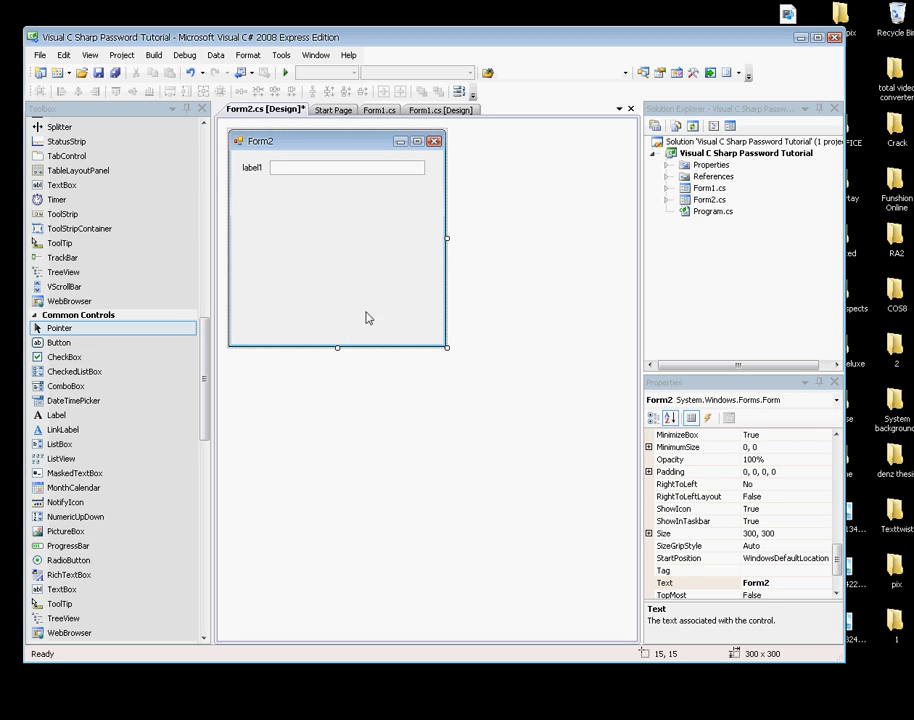
{"action": "mouse_move", "coordinate": [319, 336]}
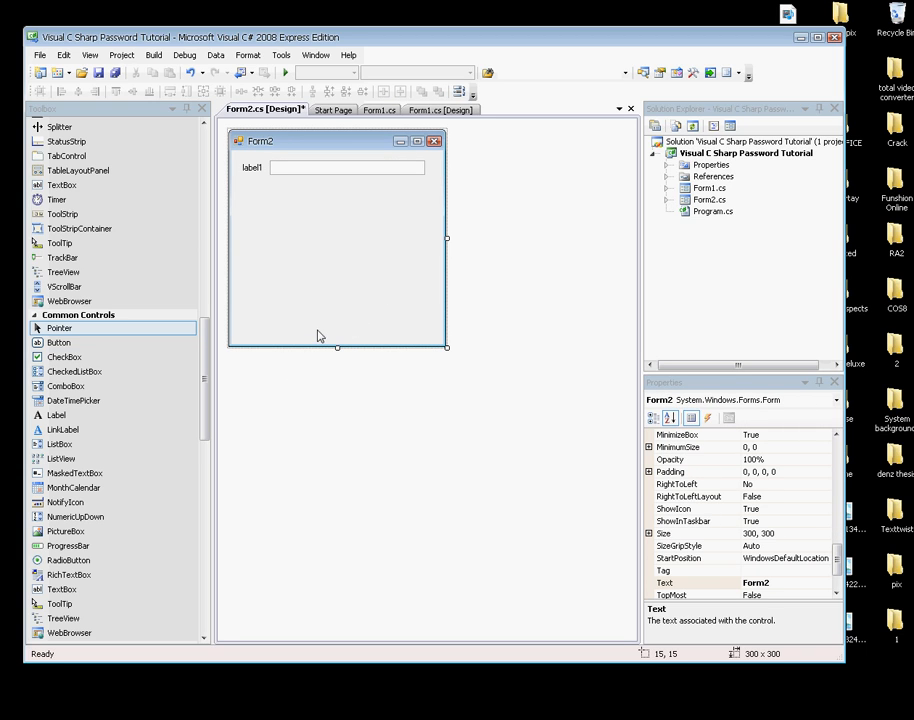
{"action": "mouse_move", "coordinate": [343, 376]}
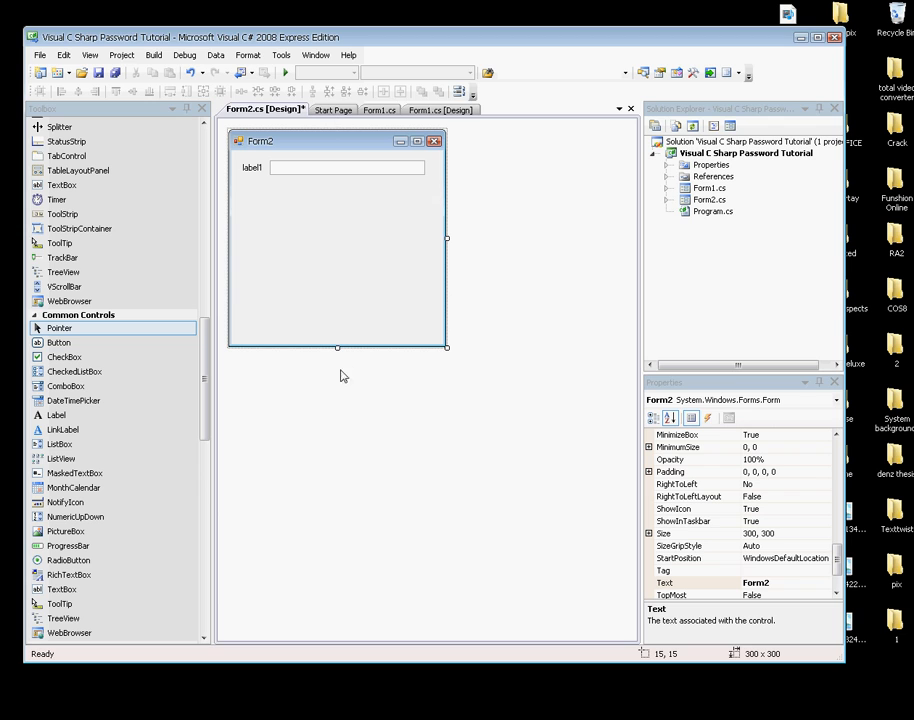
Show Form1.cs code at button1_Click_3's MessageBox.Show("Correct!") line.
{"action": "left_click", "coordinate": [378, 109]}
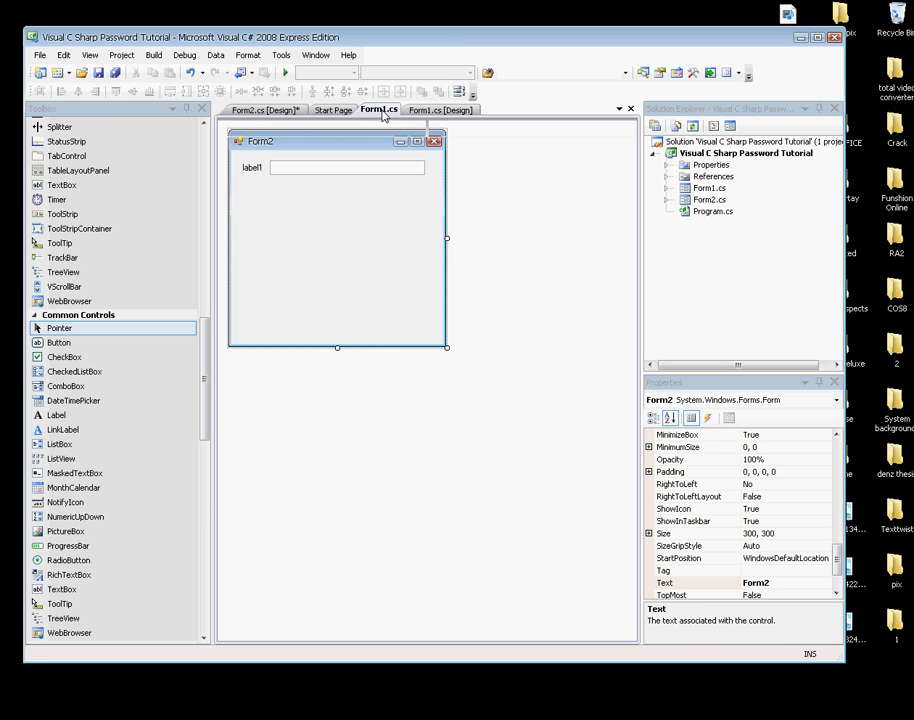
{"action": "left_click", "coordinate": [440, 109]}
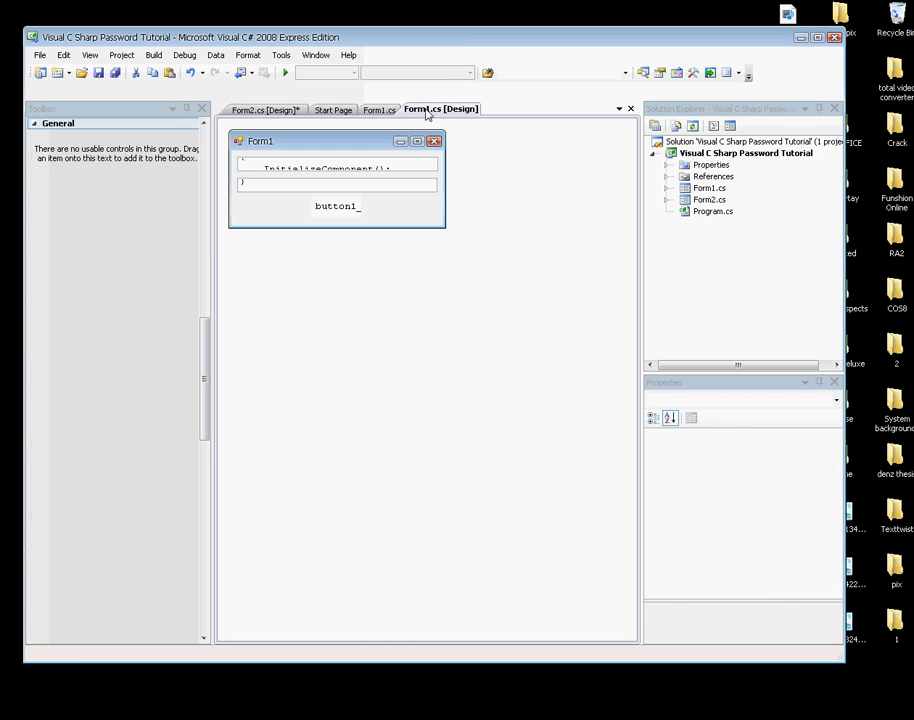
{"action": "left_click", "coordinate": [378, 109]}
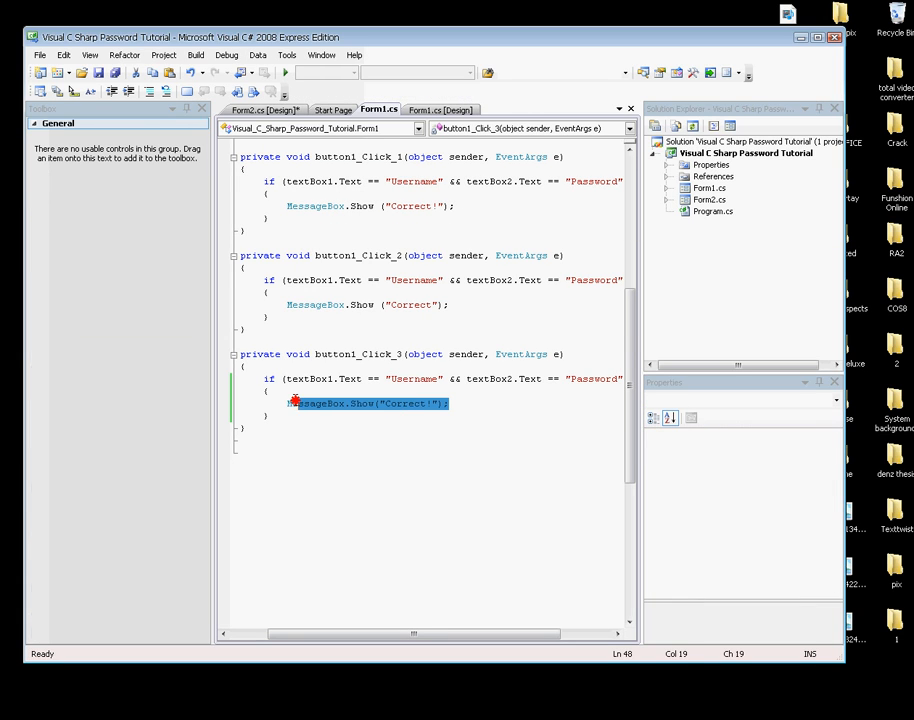
Replace the MessageBox line with Form2 form2 = new Form2(); form2.Show();.
{"action": "key", "text": "Delete"}
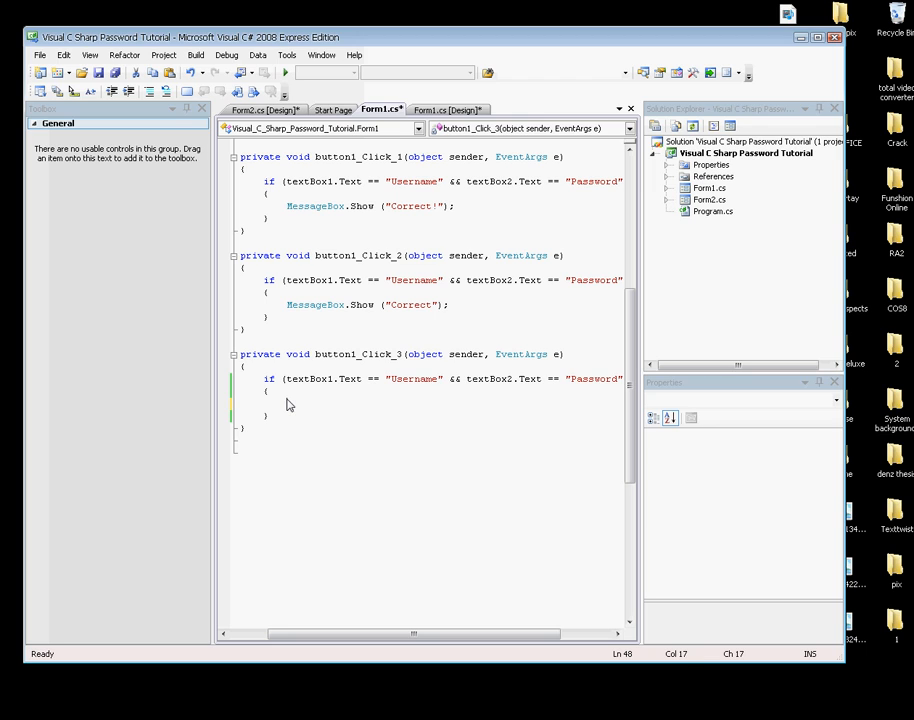
{"action": "type", "text": "m"}
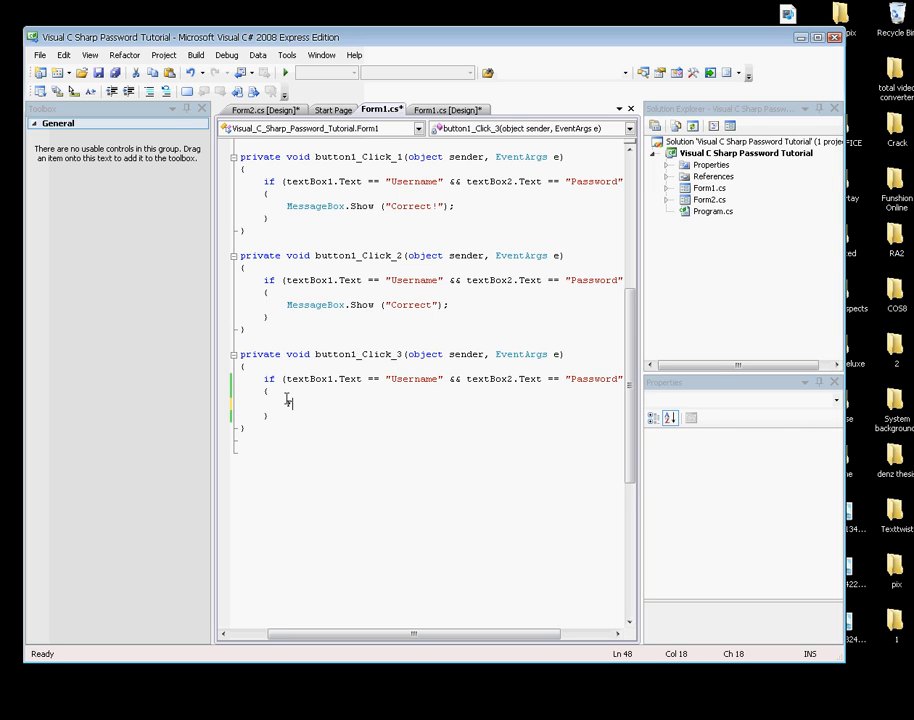
{"action": "type", "text": "Form2"}
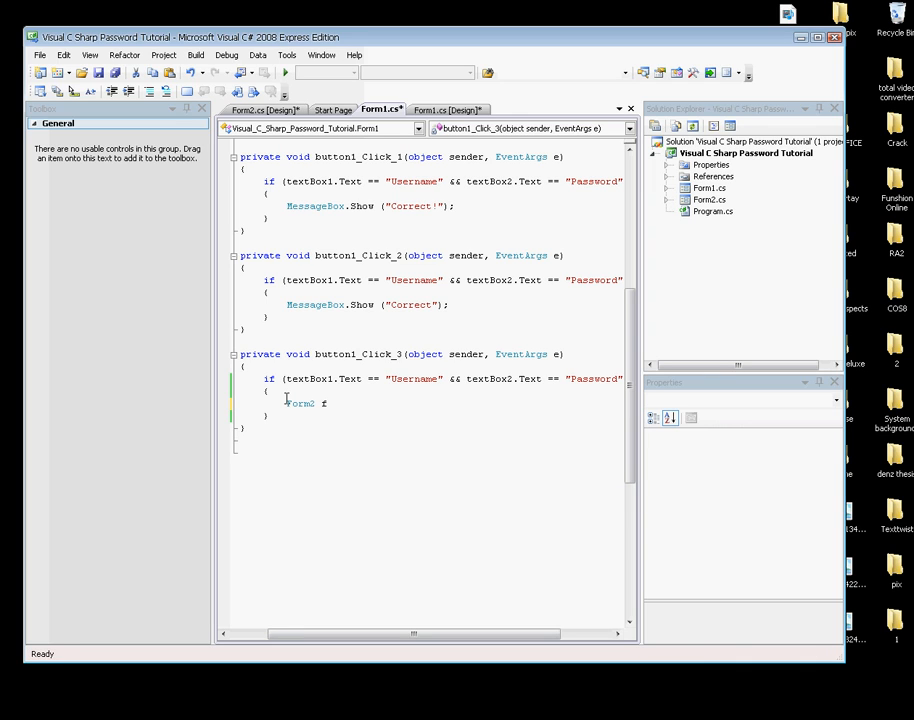
{"action": "type", "text": "form2"}
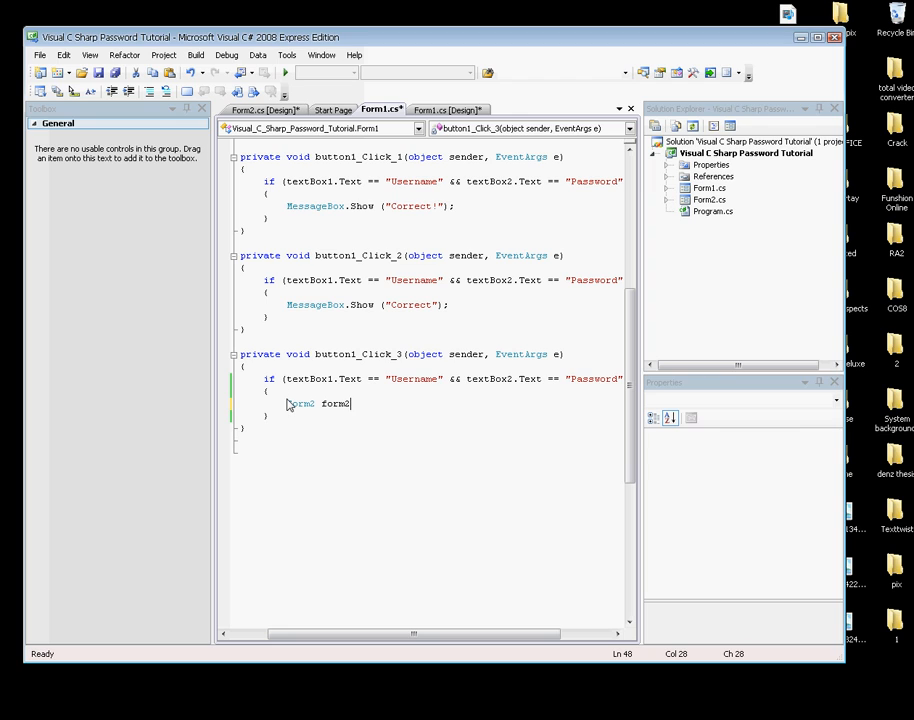
{"action": "type", "text": "="}
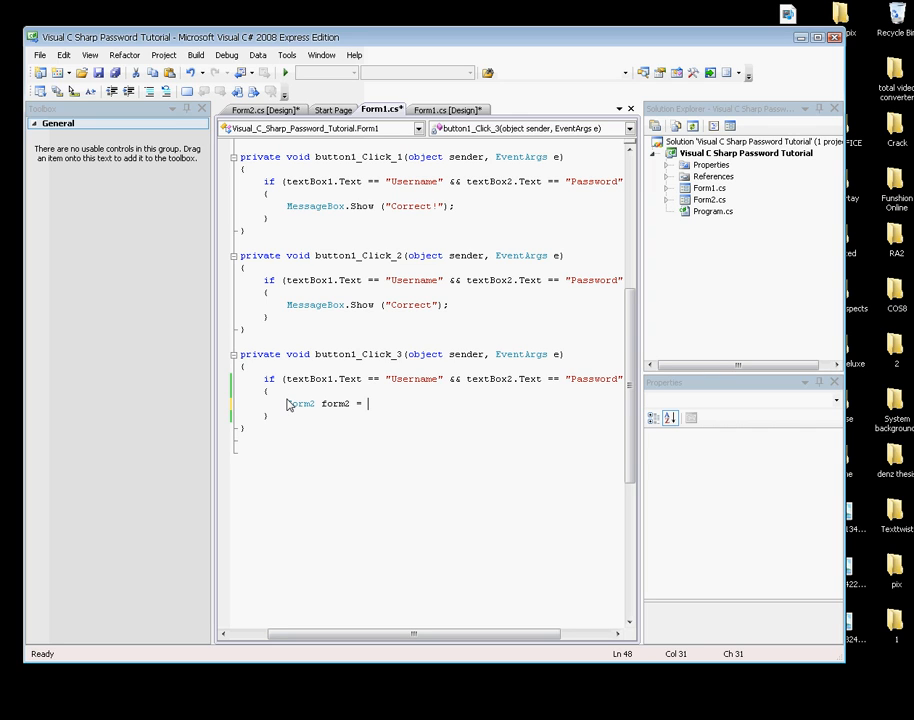
{"action": "type", "text": "new"}
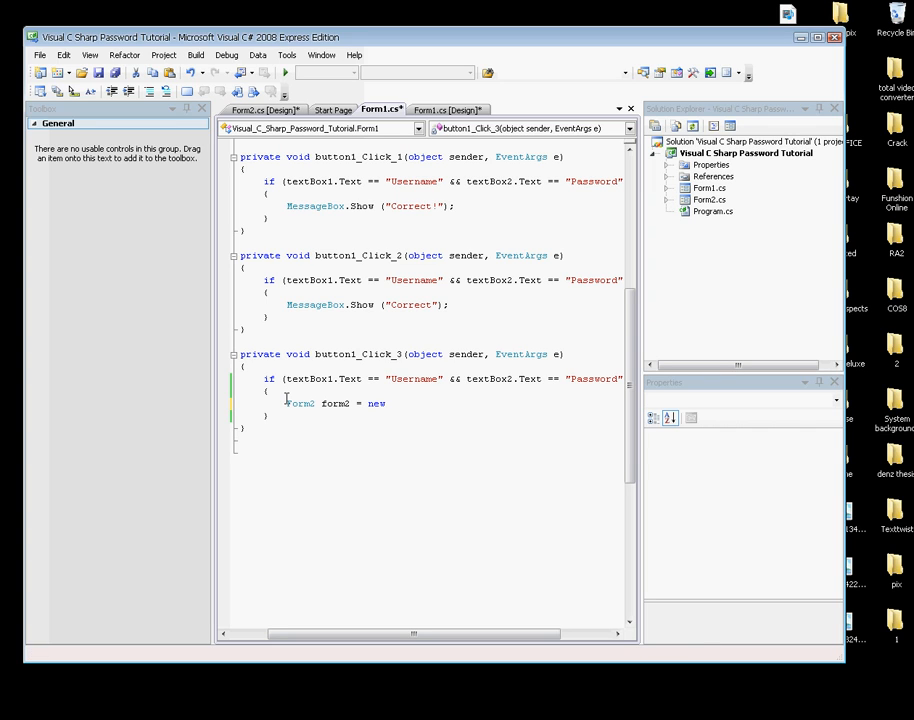
{"action": "type", "text": "Form"}
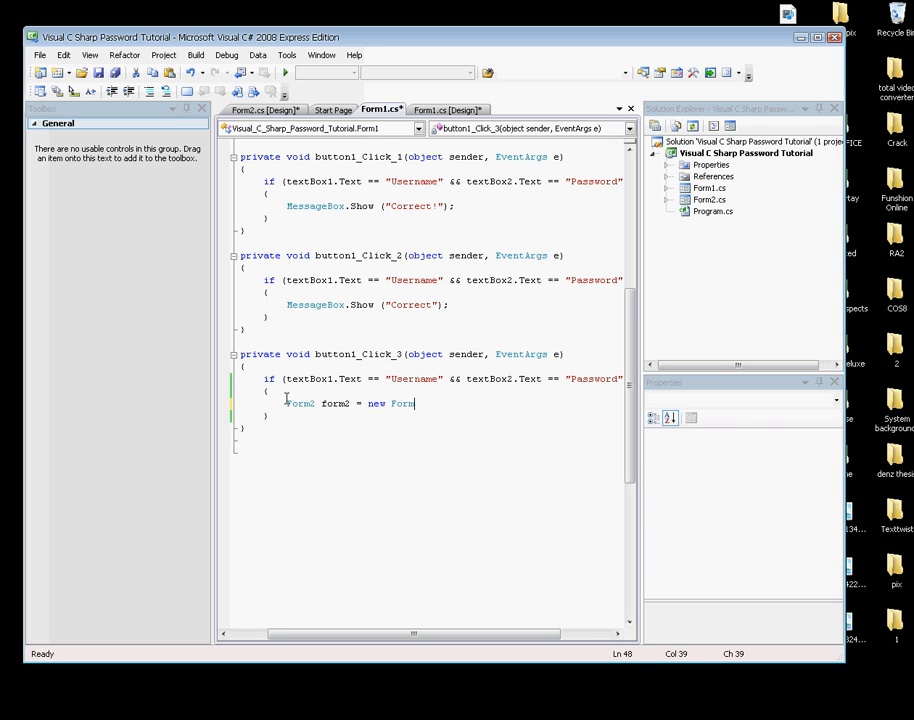
{"action": "type", "text": "2"}
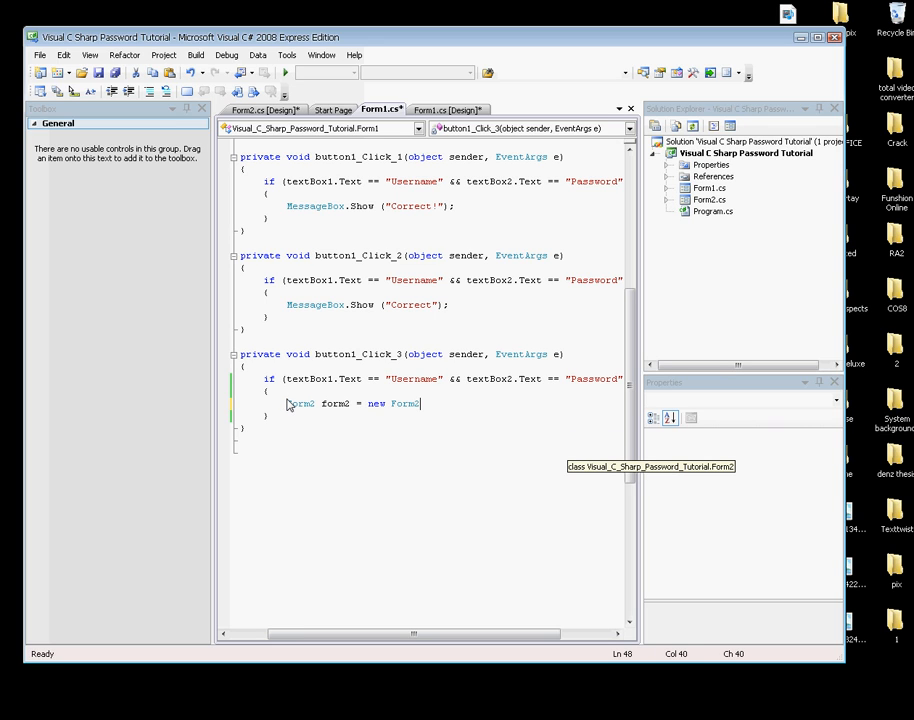
{"action": "type", "text": "();"}
{"action": "type", "text": "f"}
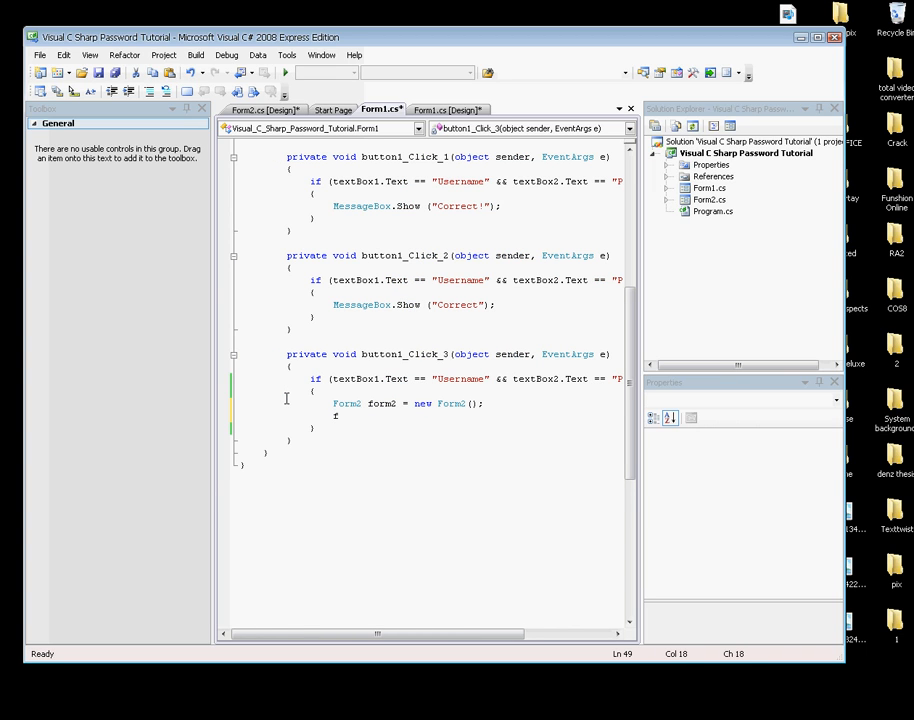
{"action": "type", "text": "orm2"}
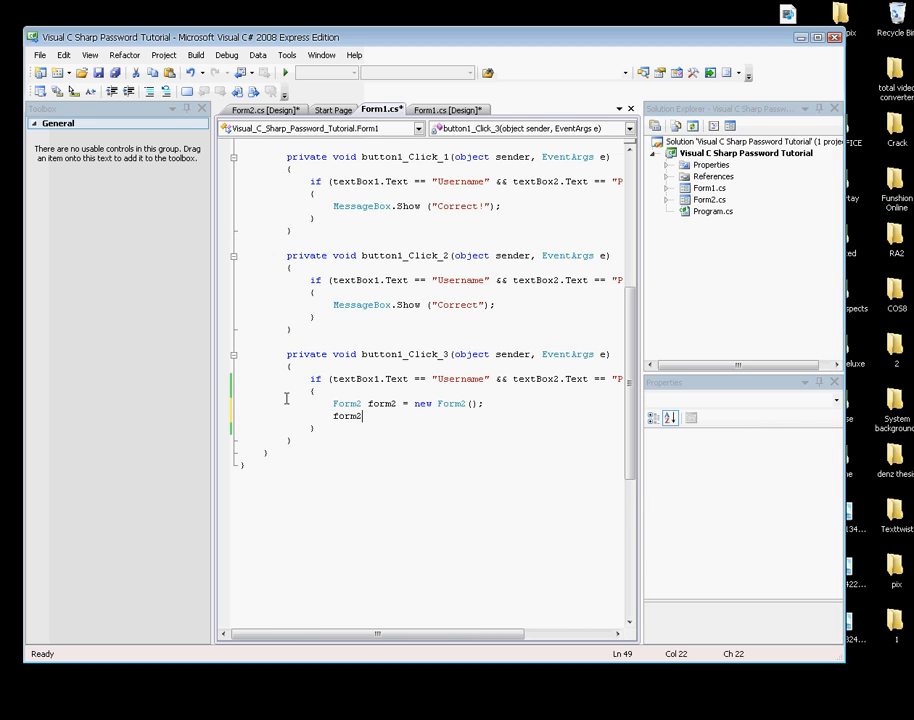
{"action": "type", "text": ".s"}
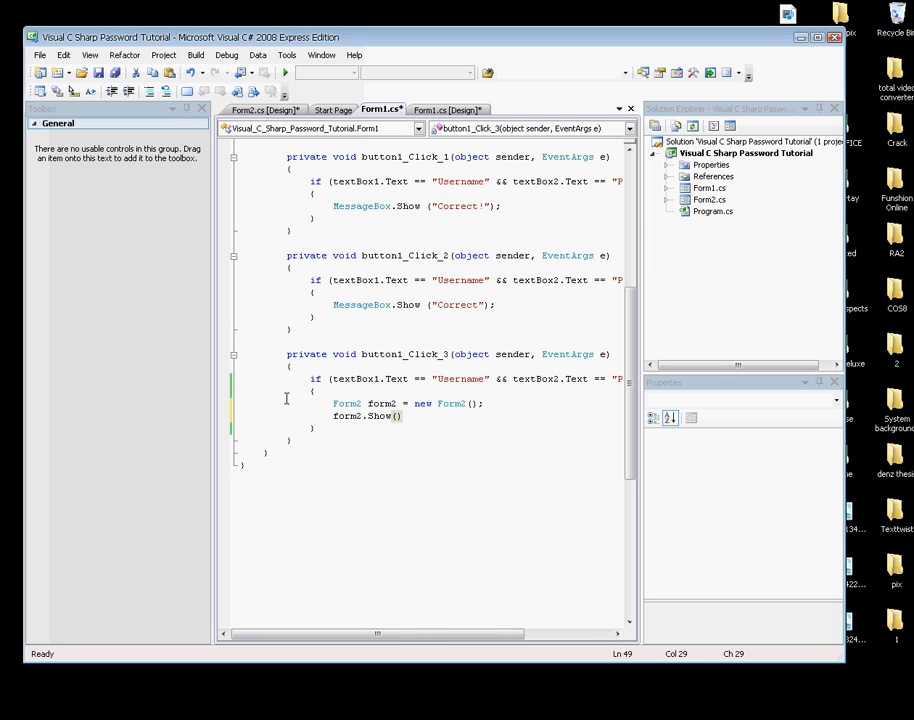
{"action": "type", "text": ";"}
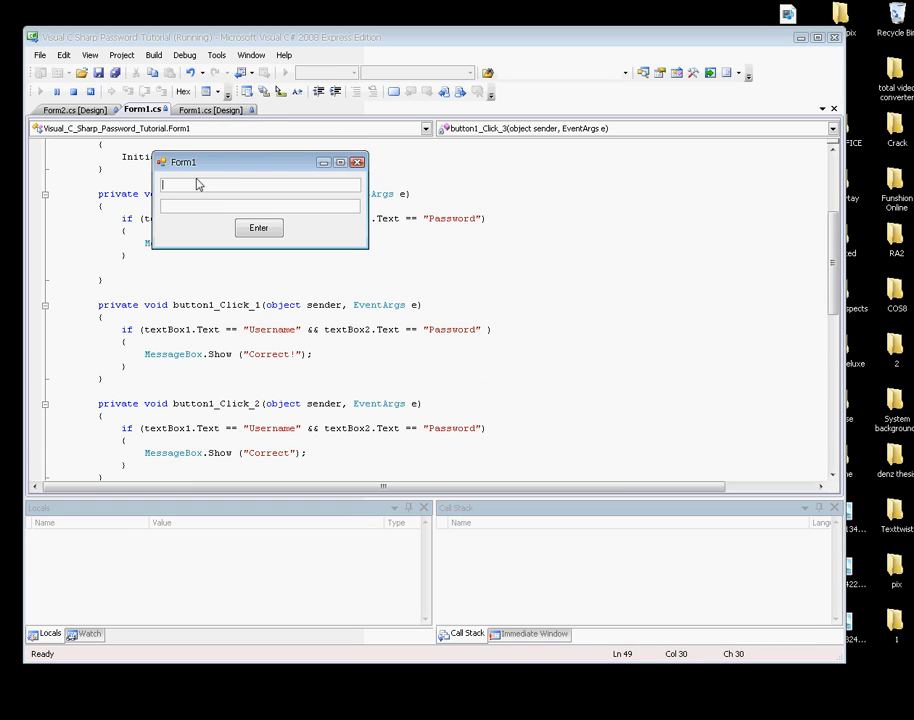
Log in with 'Username' and 'Password', then move the opened Form2 window aside.
{"action": "type", "text": "Username"}
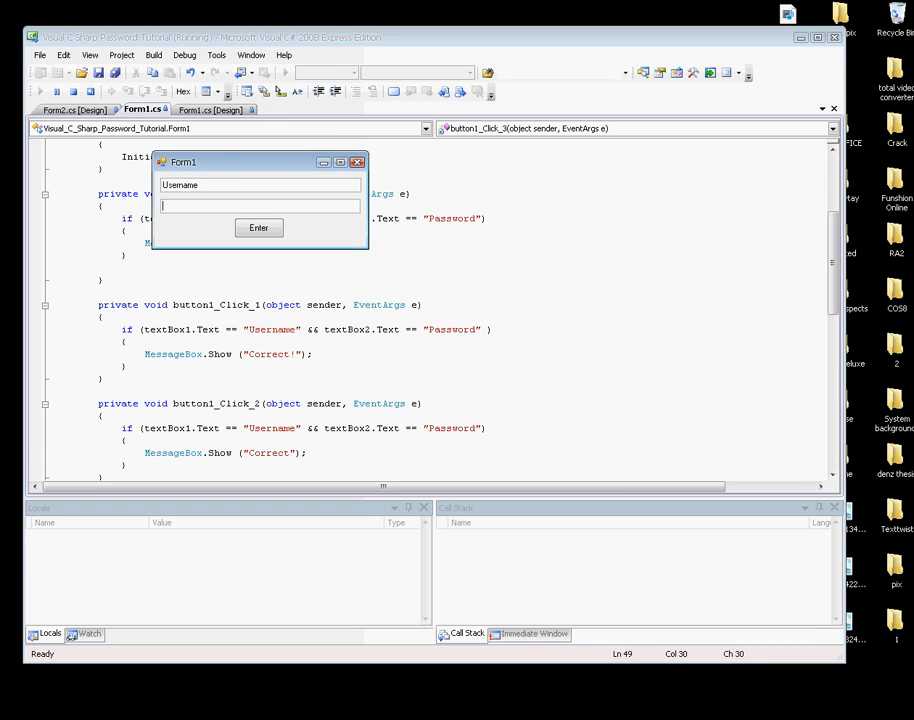
{"action": "type", "text": "P"}
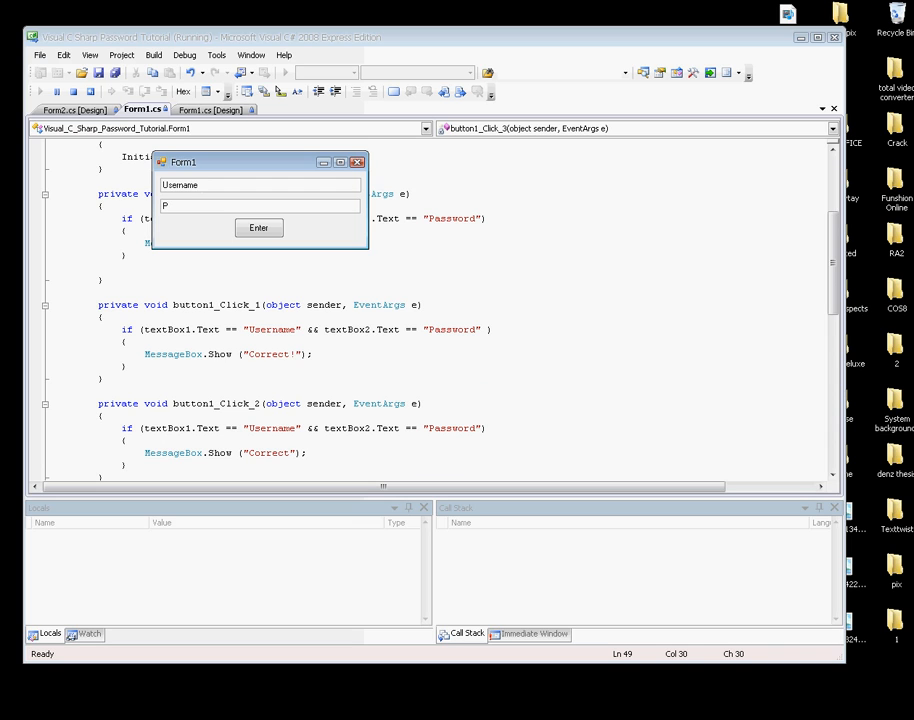
{"action": "type", "text": "assword"}
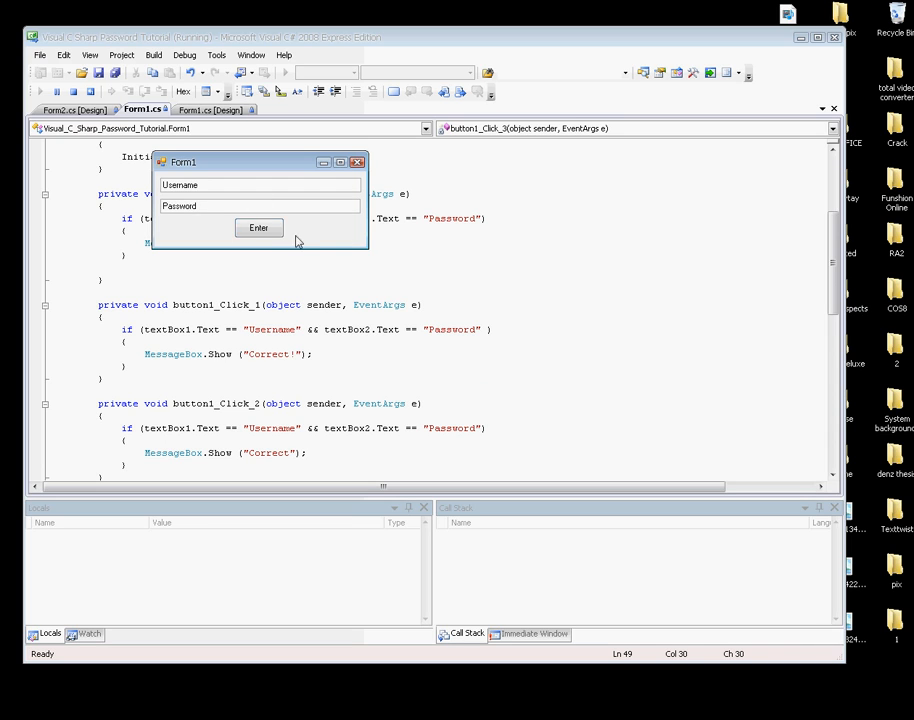
{"action": "left_click", "coordinate": [258, 227]}
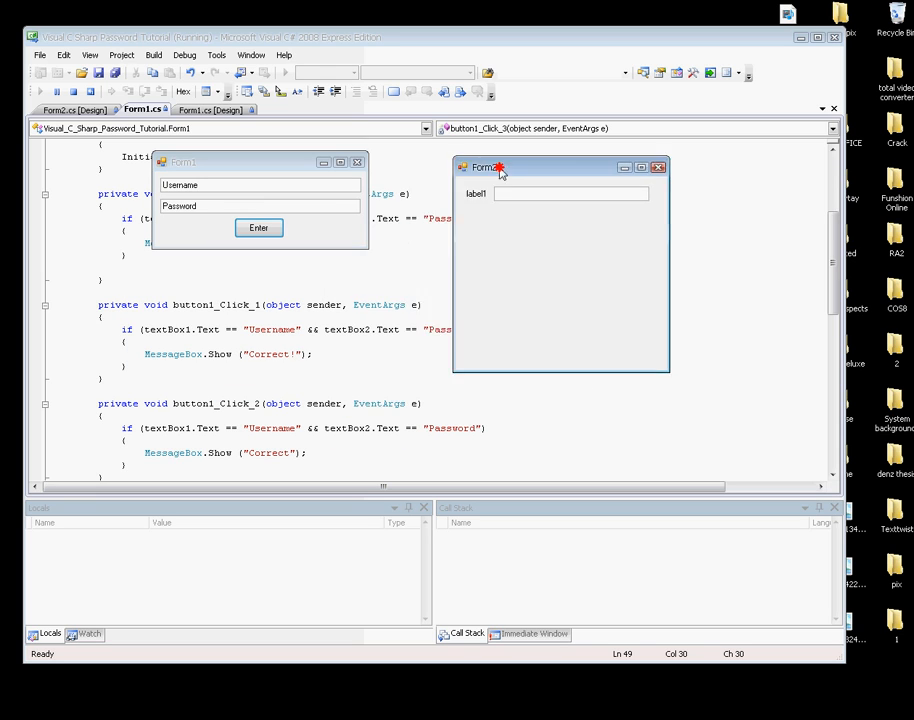
{"action": "left_click_drag", "start_coordinate": [485, 167], "coordinate": [446, 173]}
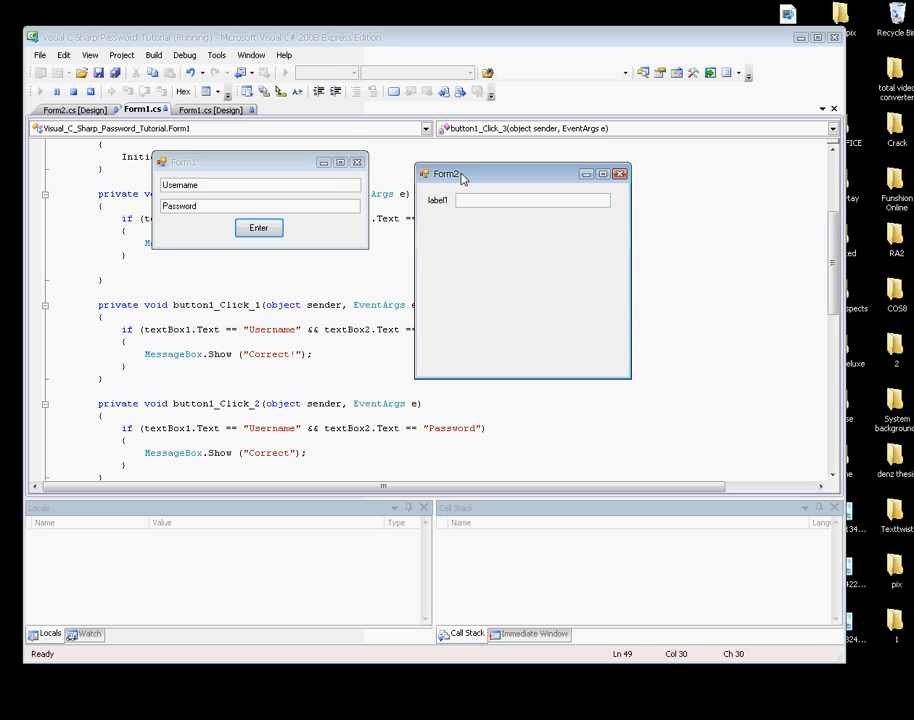
{"action": "mouse_move", "coordinate": [470, 178]}
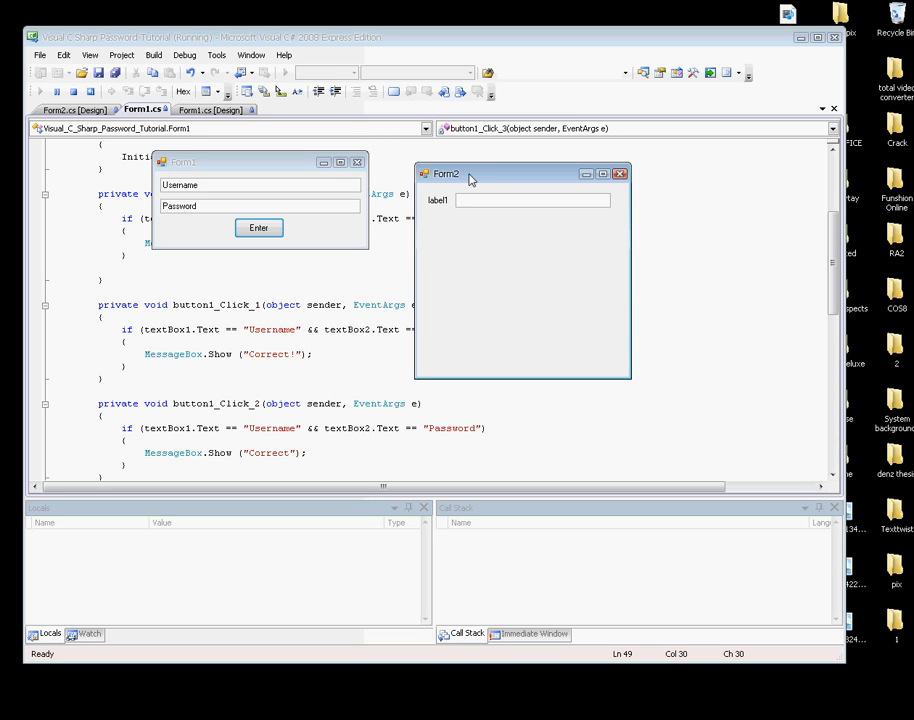
{"action": "mouse_move", "coordinate": [438, 236]}
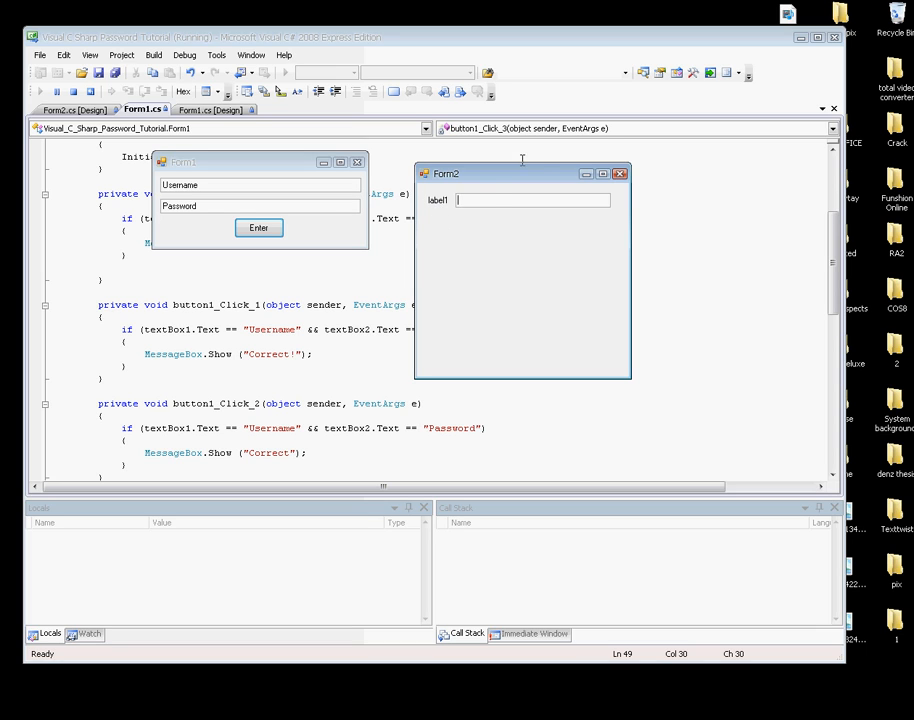
{"action": "mouse_move", "coordinate": [129, 152]}
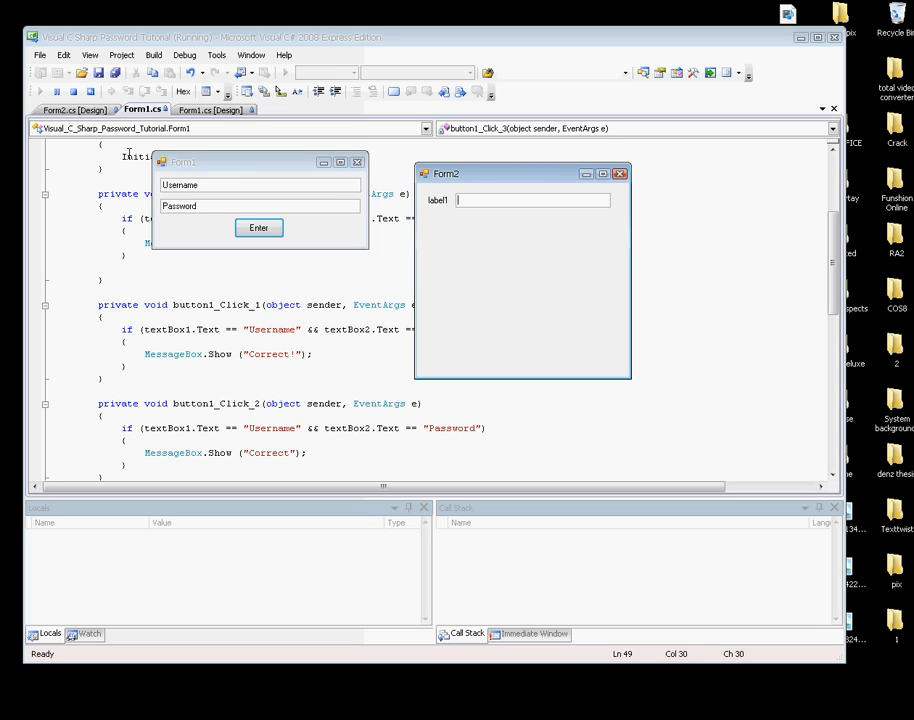